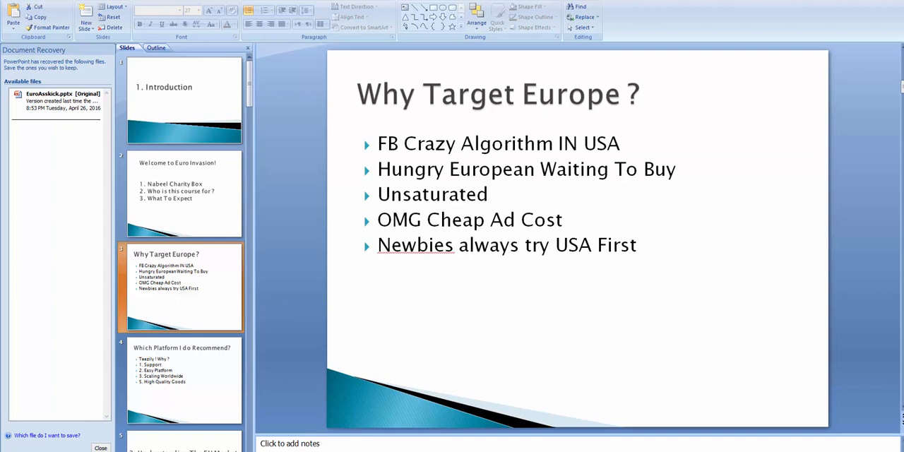
# Step: Select the slide's bullet text box and launch a blank Notepad note over it
pyautogui.click(379, 220)
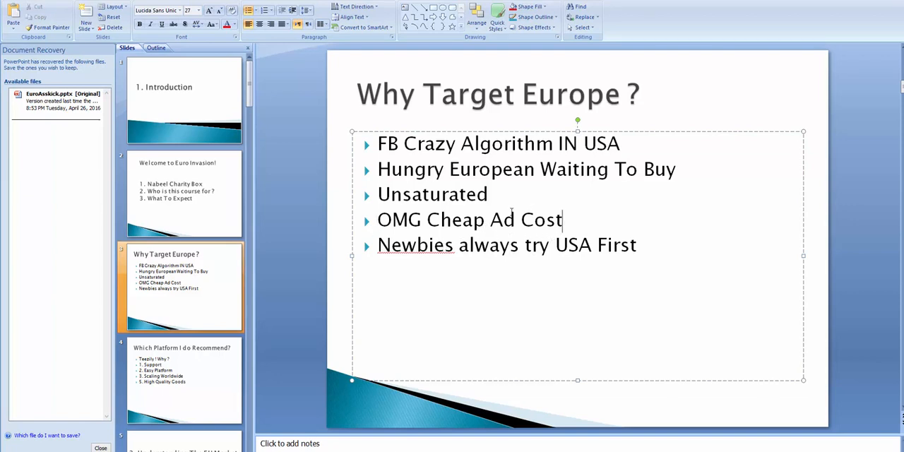
pyautogui.click(7, 448)
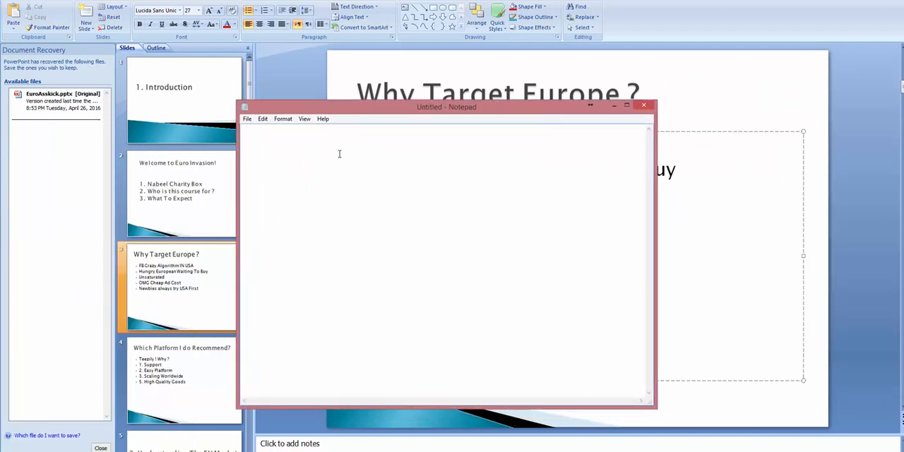
# Step: Note the USA line: CPM 6-7 rising to $16
pyautogui.write('USA')
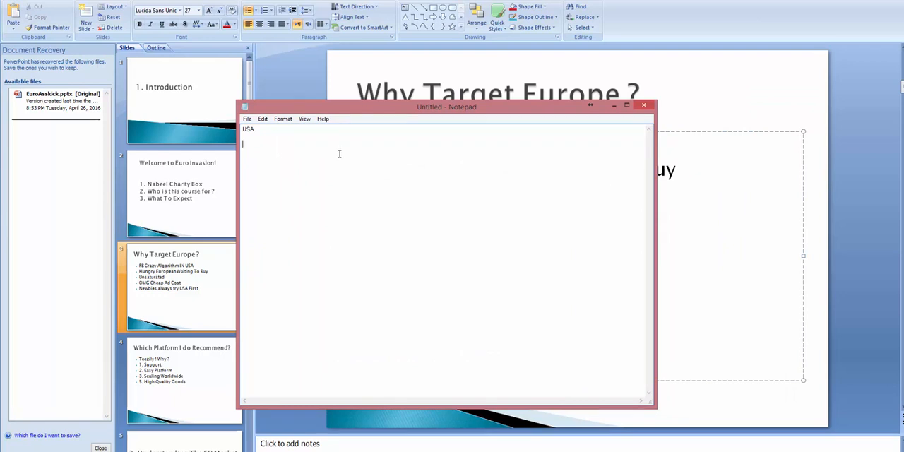
pyautogui.write('CF')
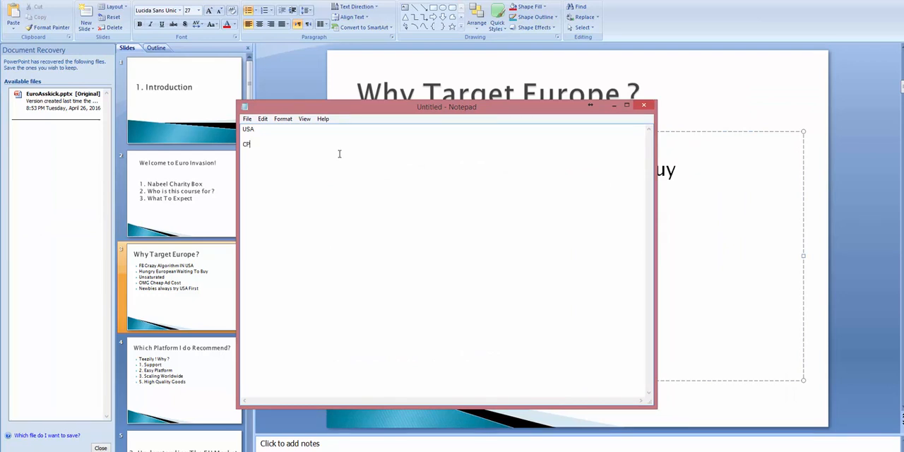
pyautogui.write('PM -')
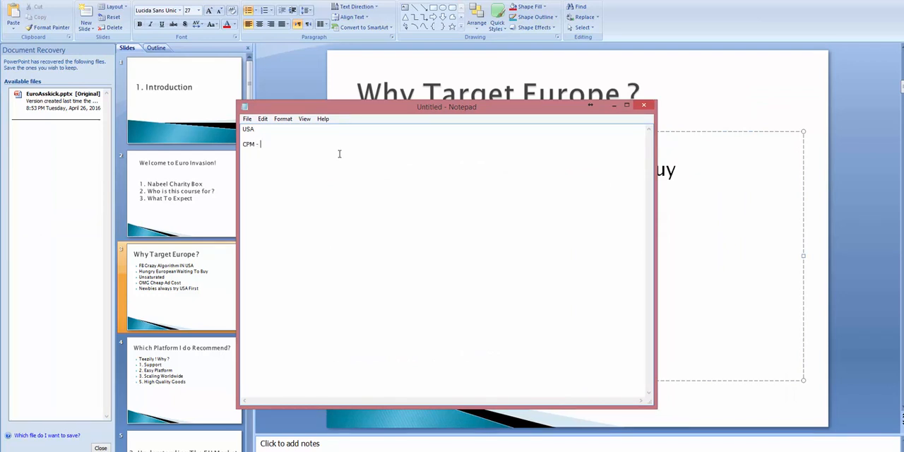
pyautogui.write('6-7 =')
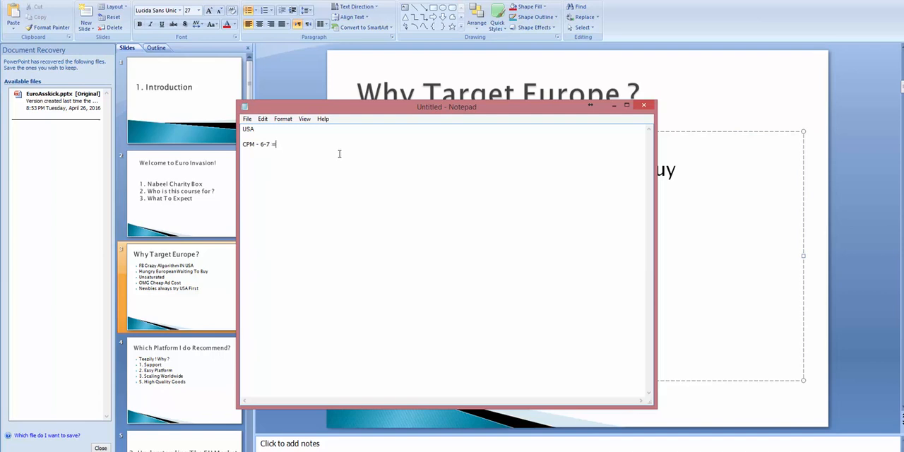
pyautogui.write('>')
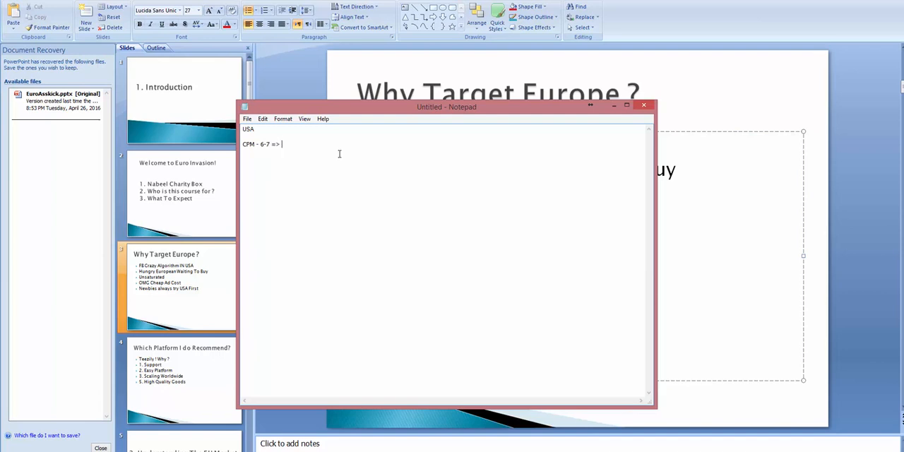
pyautogui.write('16')
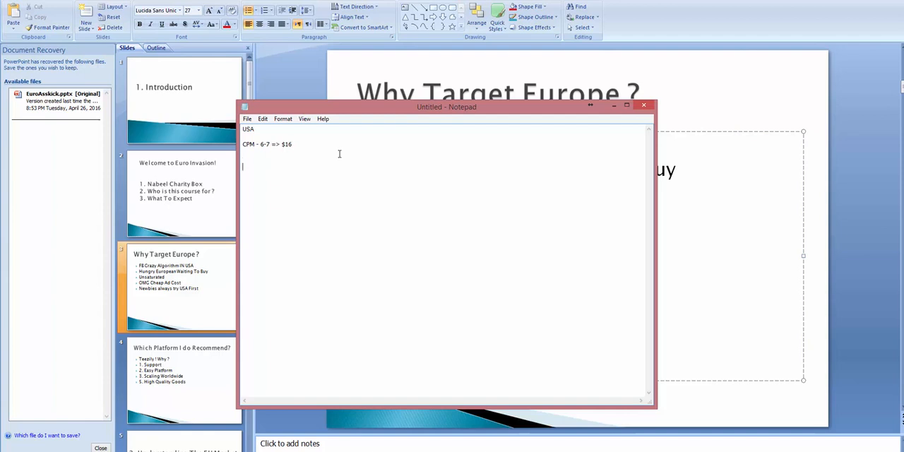
# Step: Note the Europe line: CPM => $1-$5
pyautogui.write('Europe')
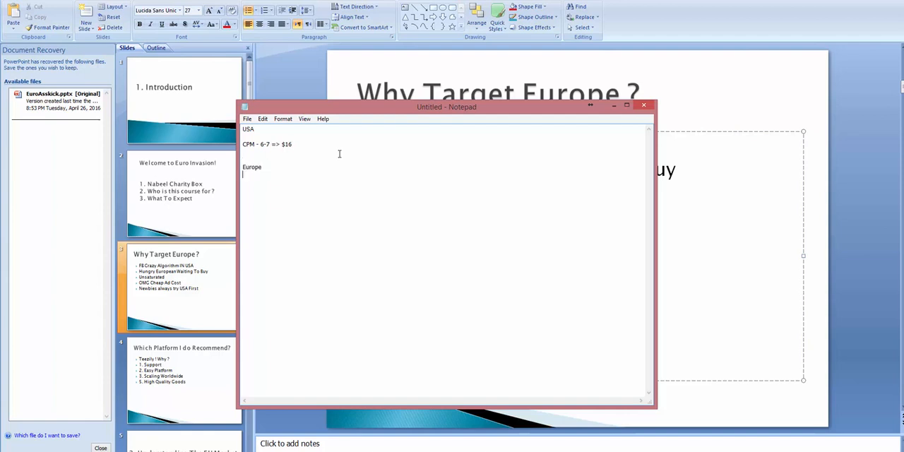
pyautogui.write('CPM')
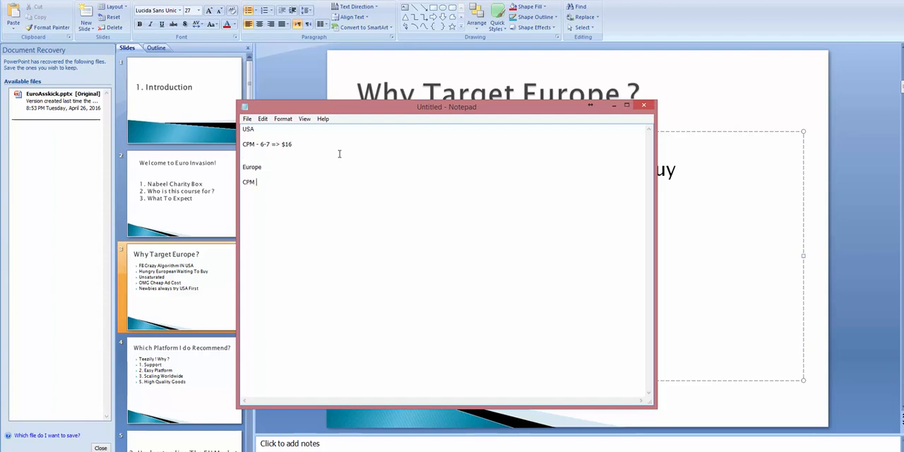
pyautogui.write('=>')
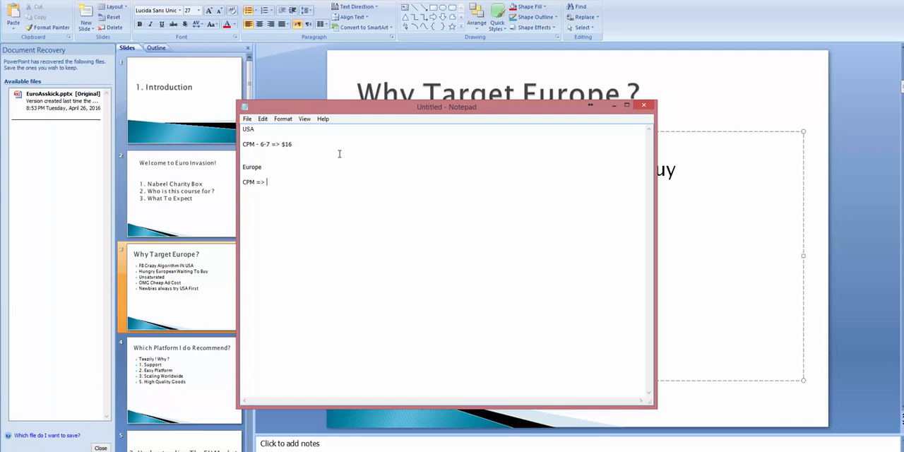
pyautogui.write('1-')
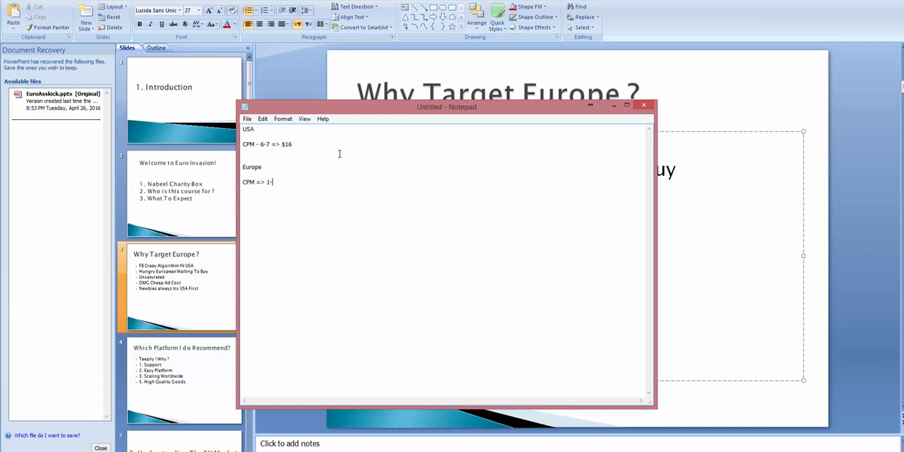
pyautogui.write('5')
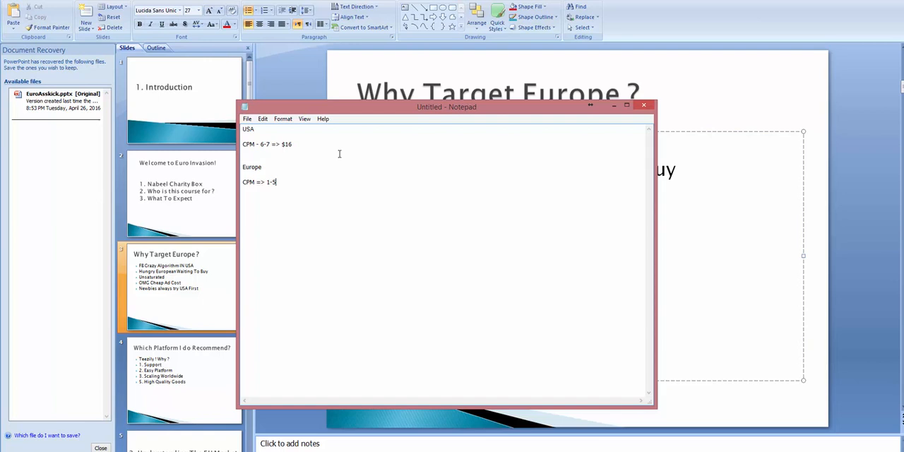
pyautogui.write('$')
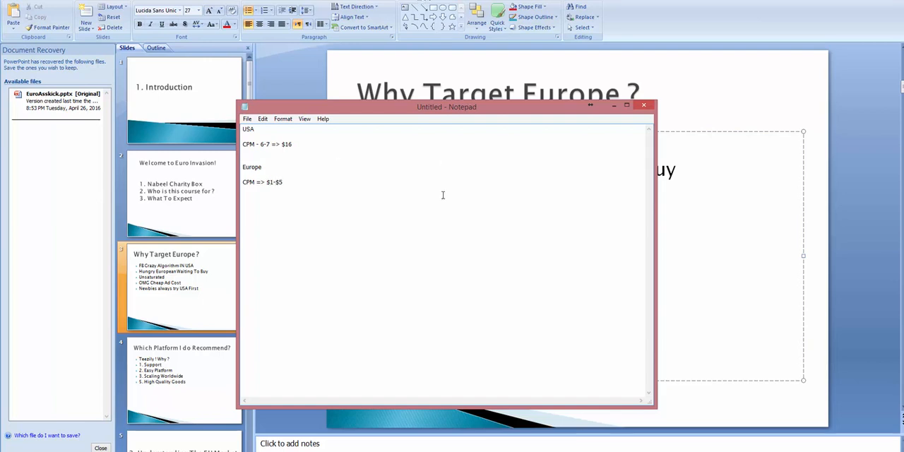
# Step: Add Italy and Spain below with a CPM around $0.5
pyautogui.click(283, 182)
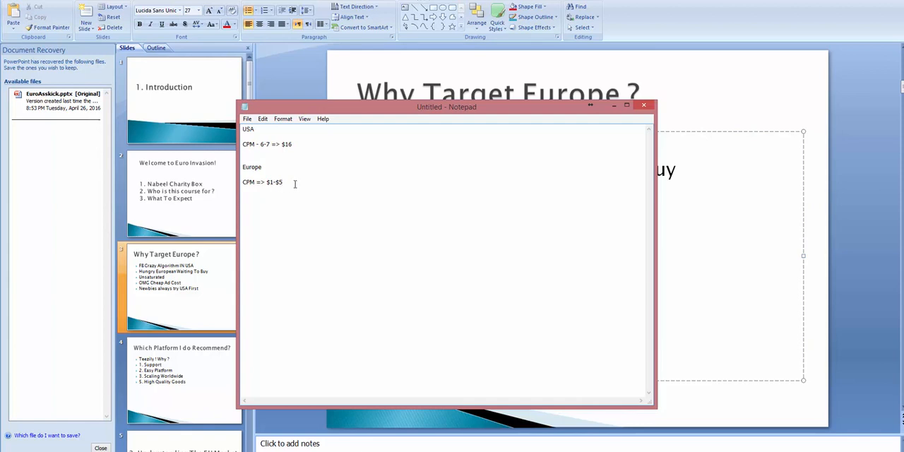
pyautogui.write('Italy')
pyautogui.write('Spain')
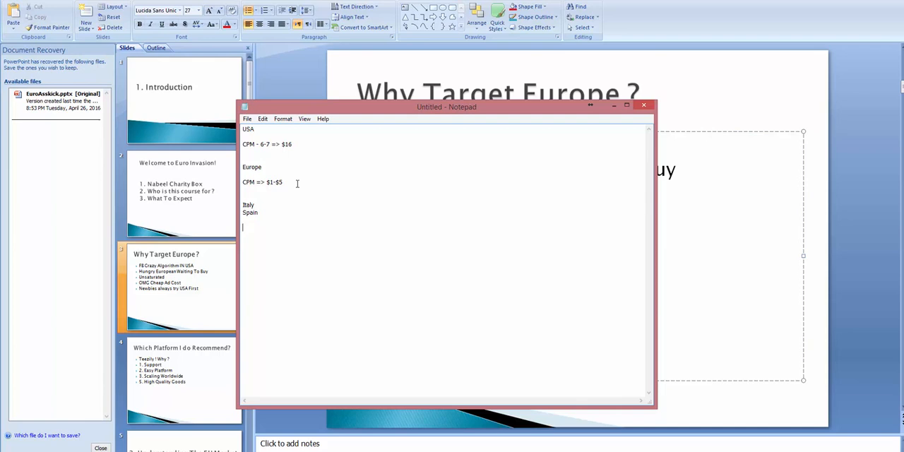
pyautogui.write('S')
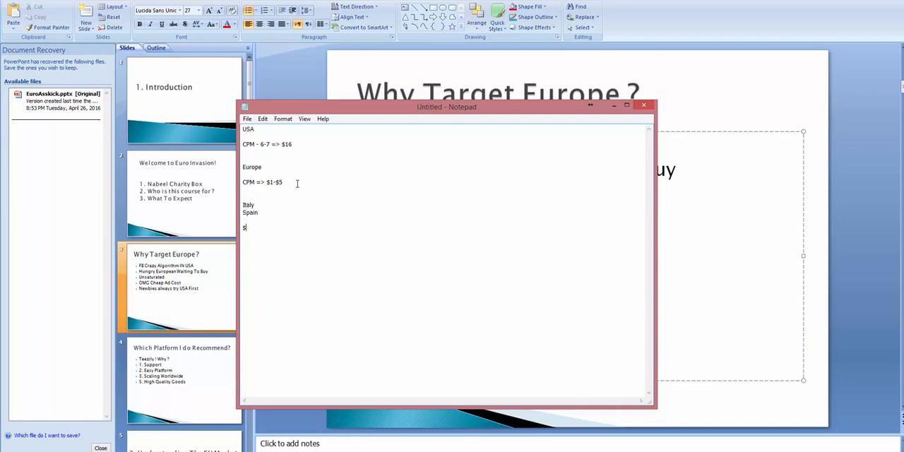
pyautogui.write('0.5')
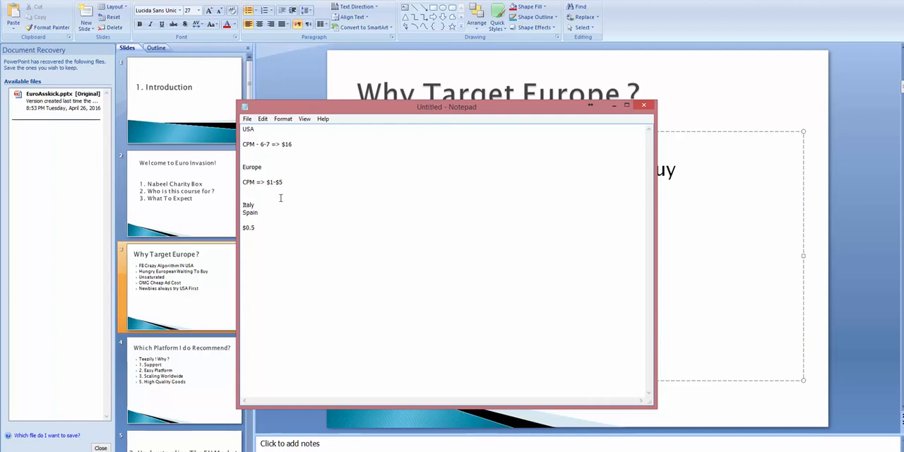
pyautogui.moveTo(324, 206)
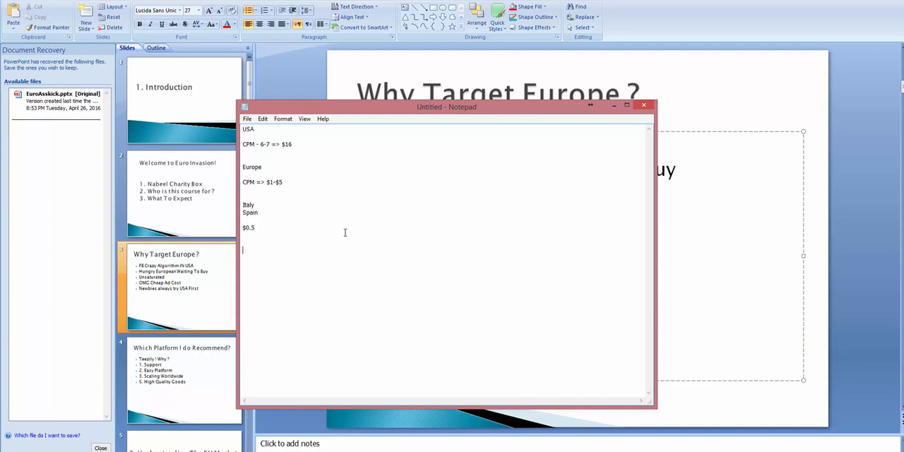
# Step: Note Europe's average CPM of $2 and an adset of $5 reaching 2200
pyautogui.write('Europe')
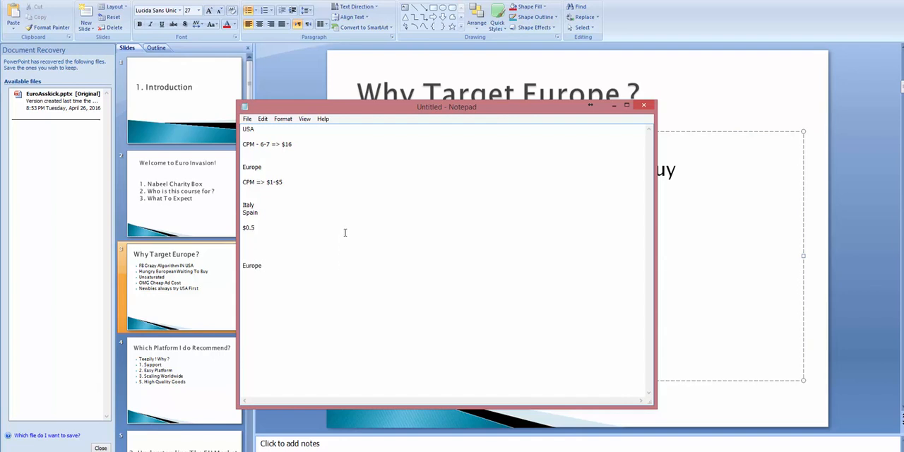
pyautogui.write('Avera')
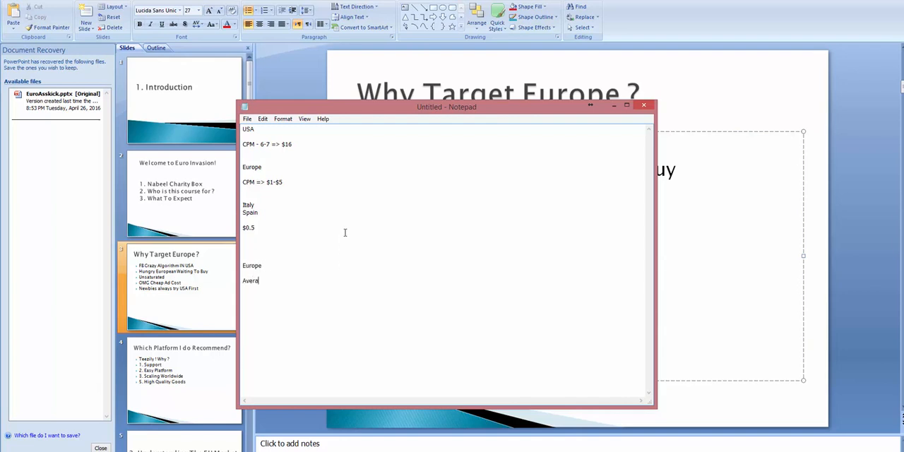
pyautogui.write('ge CPM =')
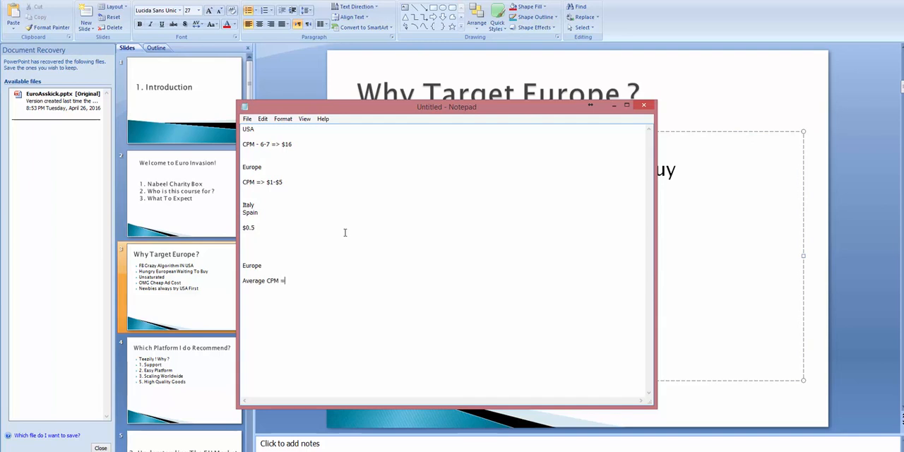
pyautogui.write('$2')
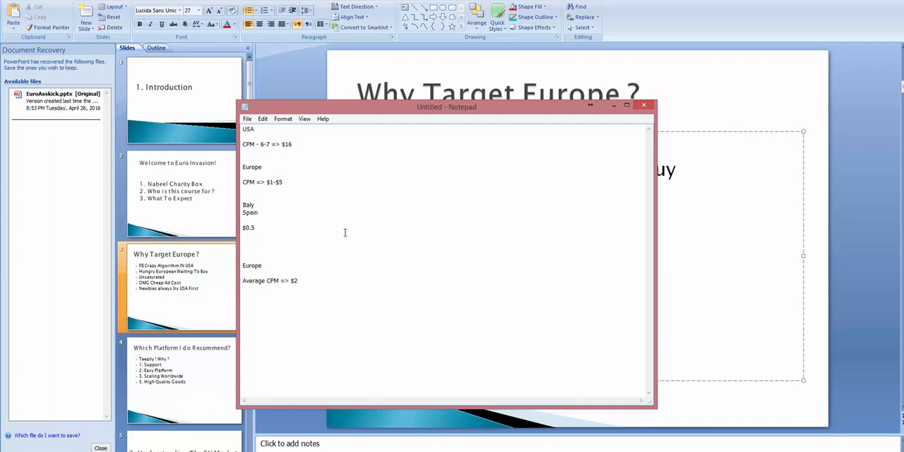
pyautogui.write('Adset')
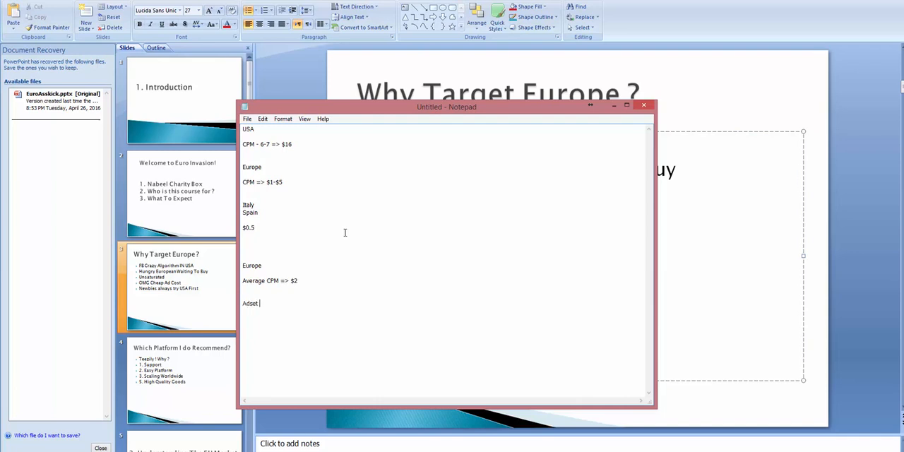
pyautogui.write('$5 ==>')
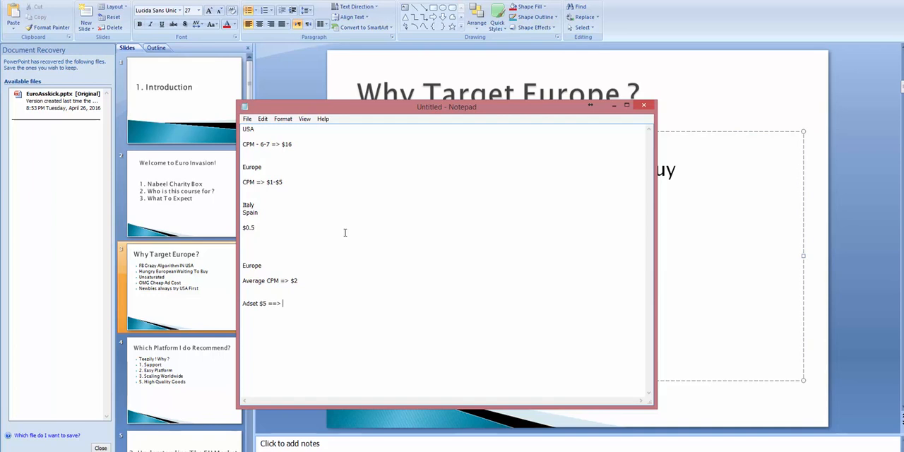
pyautogui.write('22')
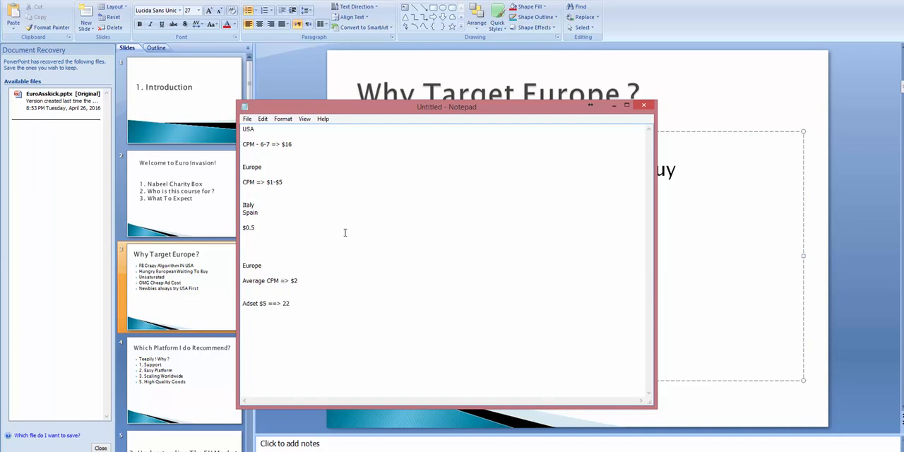
pyautogui.write('00')
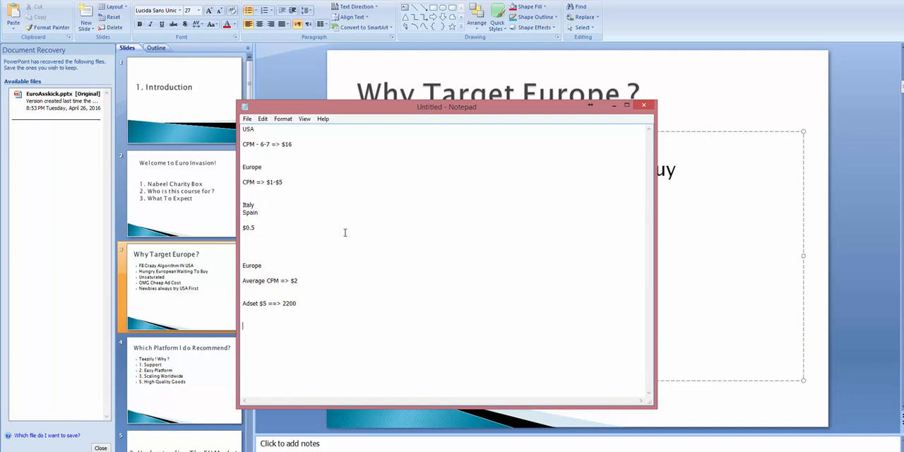
# Step: Add 'First 1000' and estimate a $5 adset brings 300-500
pyautogui.write('First 100')
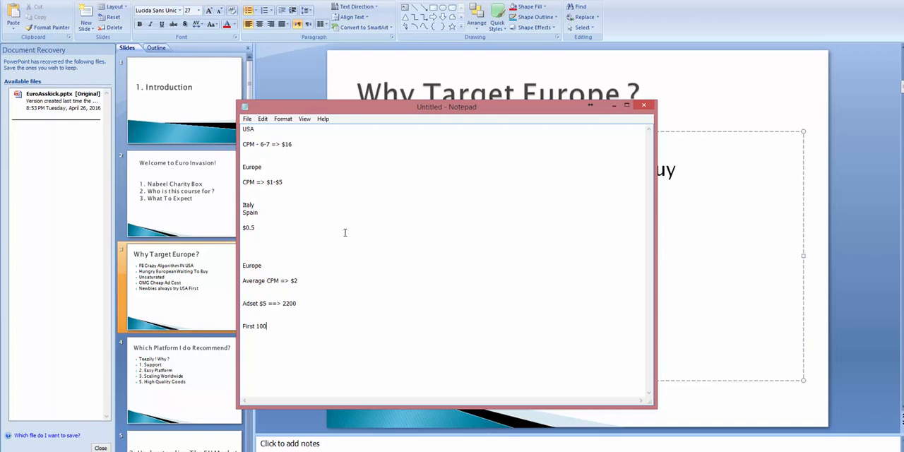
pyautogui.write('0,')
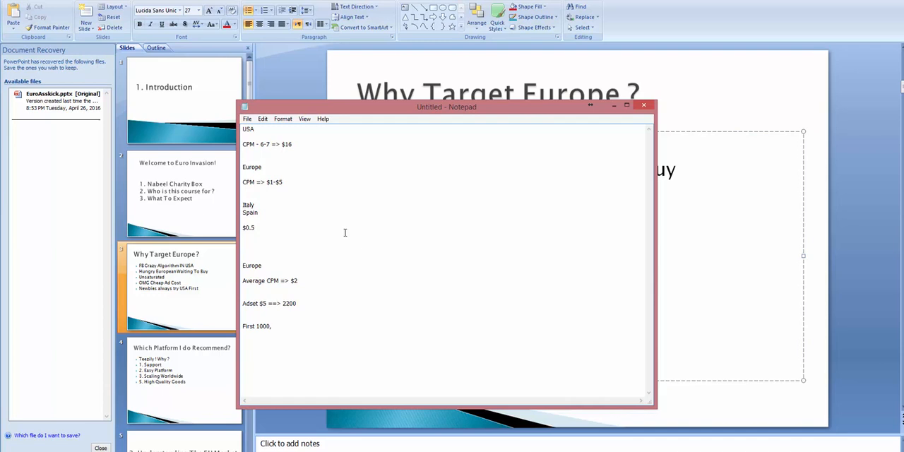
pyautogui.write('Adset $5 -')
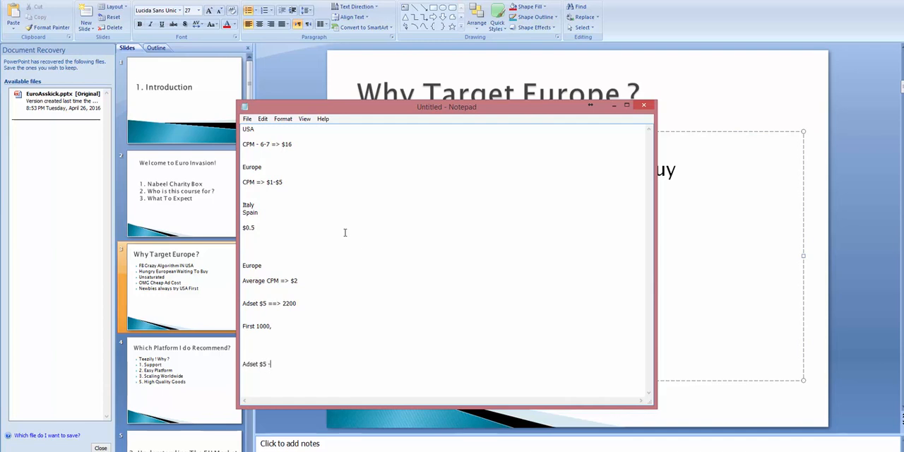
pyautogui.write('=>')
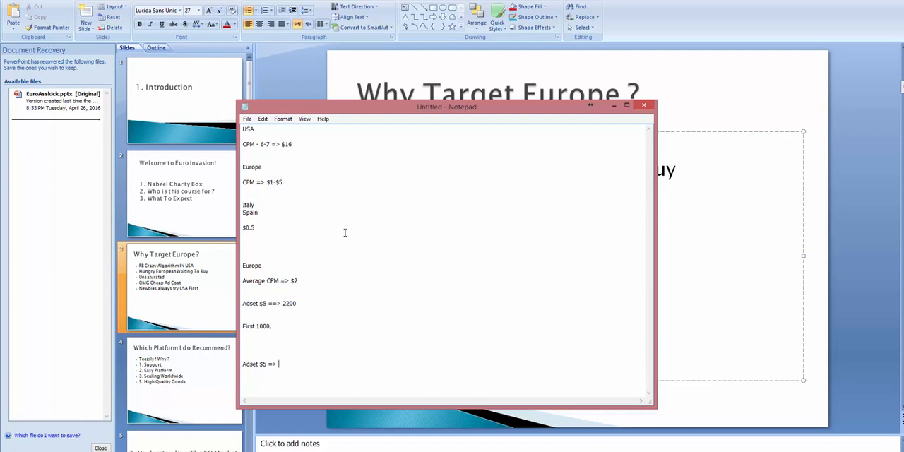
pyautogui.write('300')
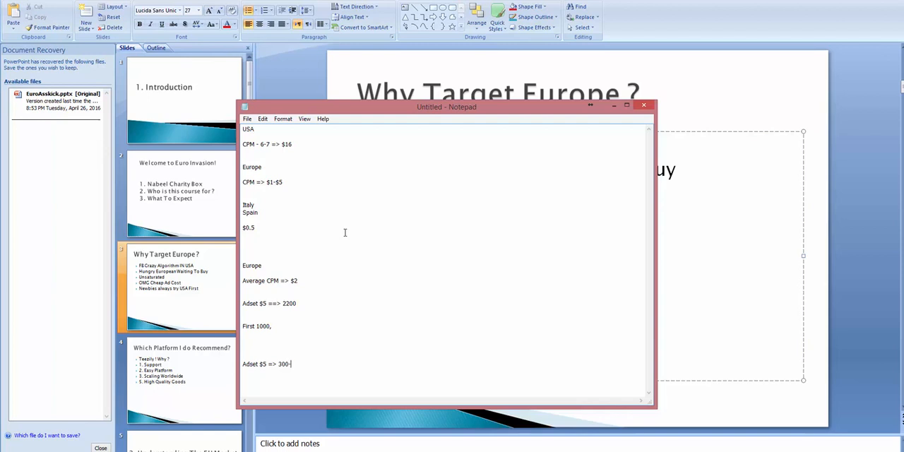
pyautogui.write('500')
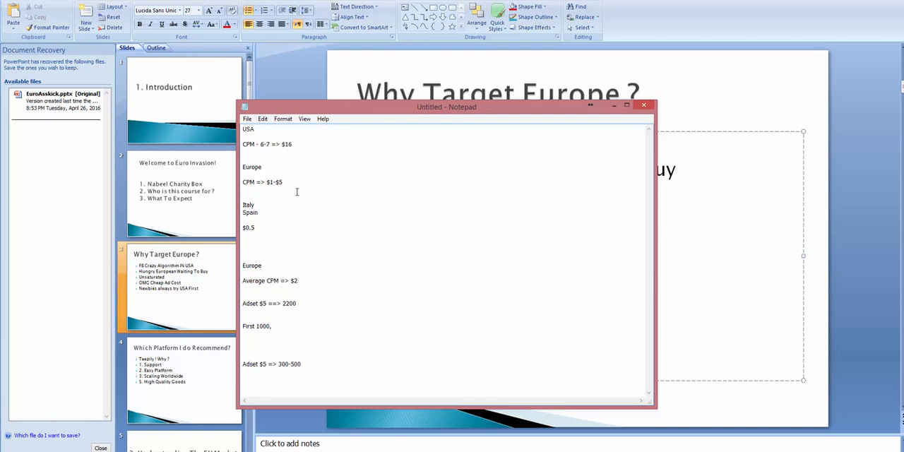
pyautogui.doubleClick(277, 304)
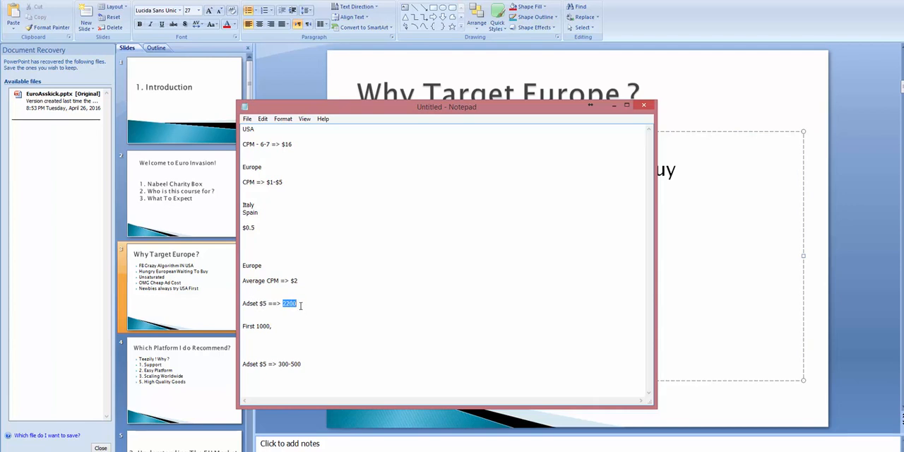
pyautogui.moveTo(262, 364)
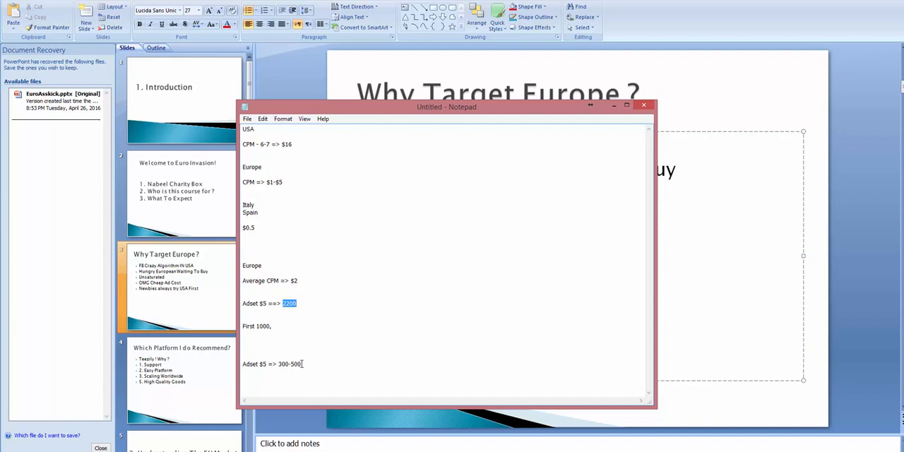
pyautogui.moveTo(299, 352)
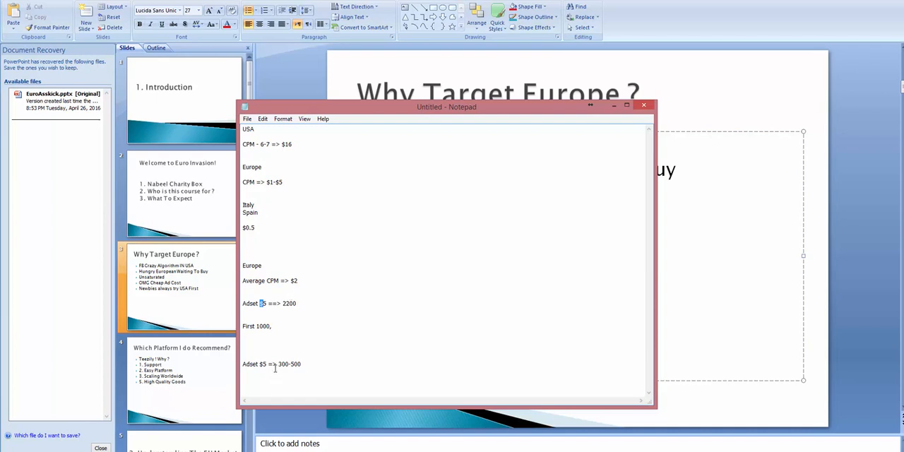
pyautogui.moveTo(314, 235)
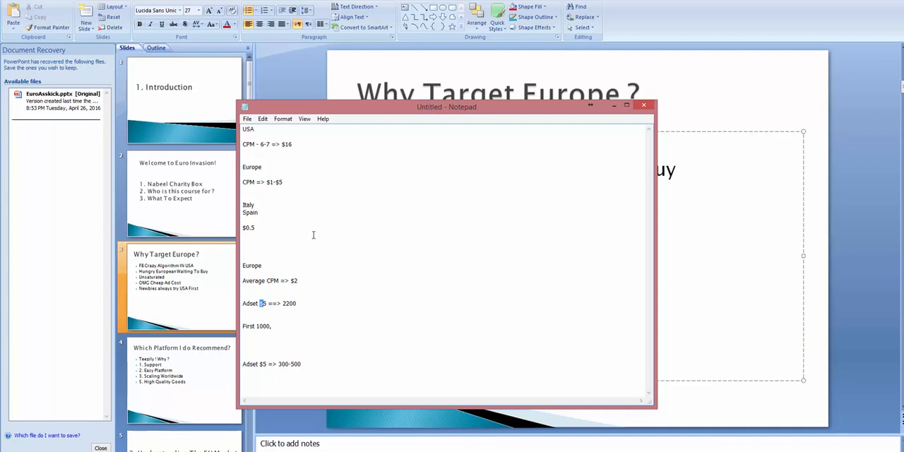
pyautogui.moveTo(358, 442)
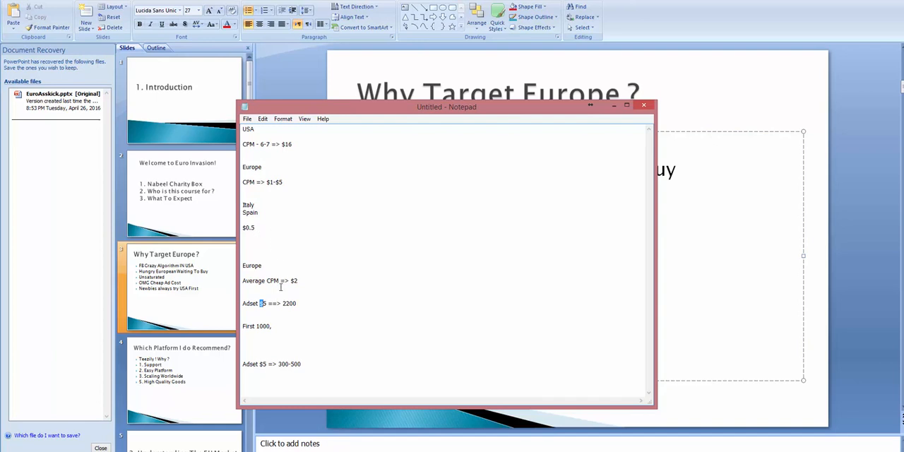
# Step: Move the Notepad window aside, then hide it so the five bullets show fully
pyautogui.moveTo(446, 107); pyautogui.dragTo(210, 74)
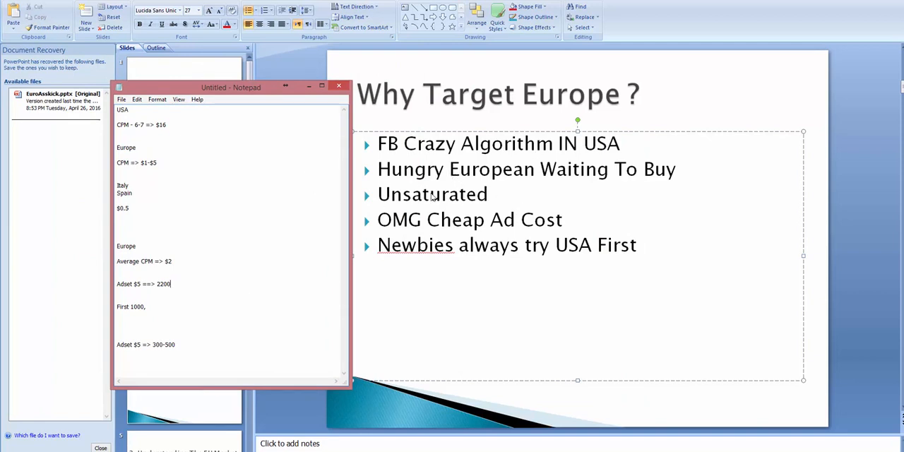
pyautogui.moveTo(453, 182)
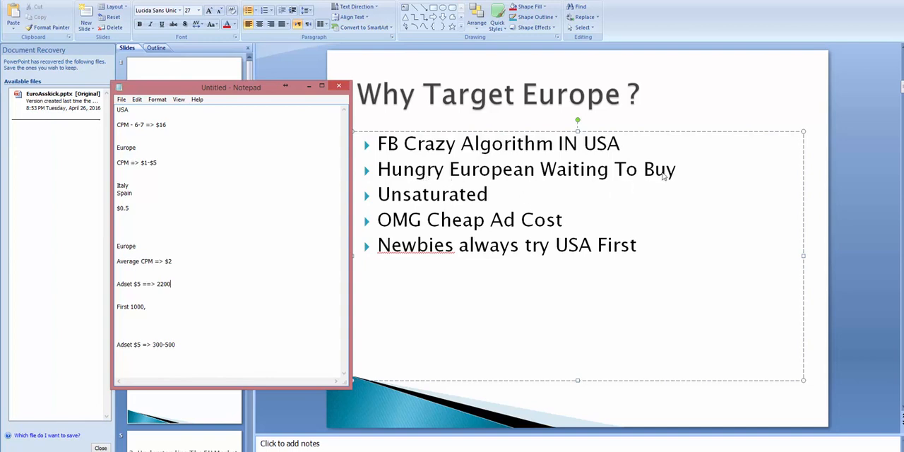
pyautogui.moveTo(593, 175)
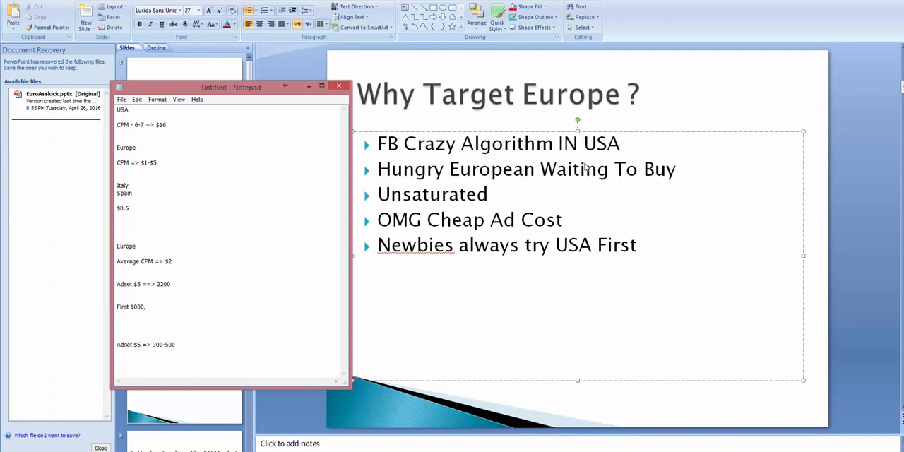
pyautogui.moveTo(573, 178)
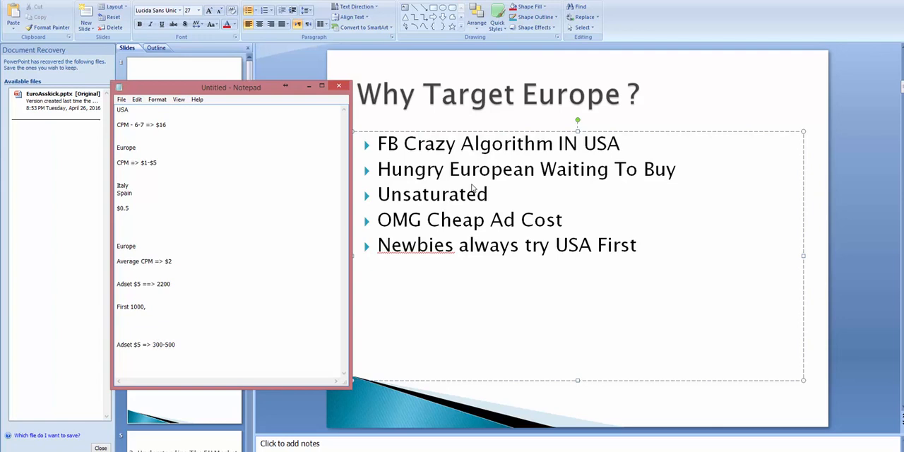
pyautogui.moveTo(435, 182)
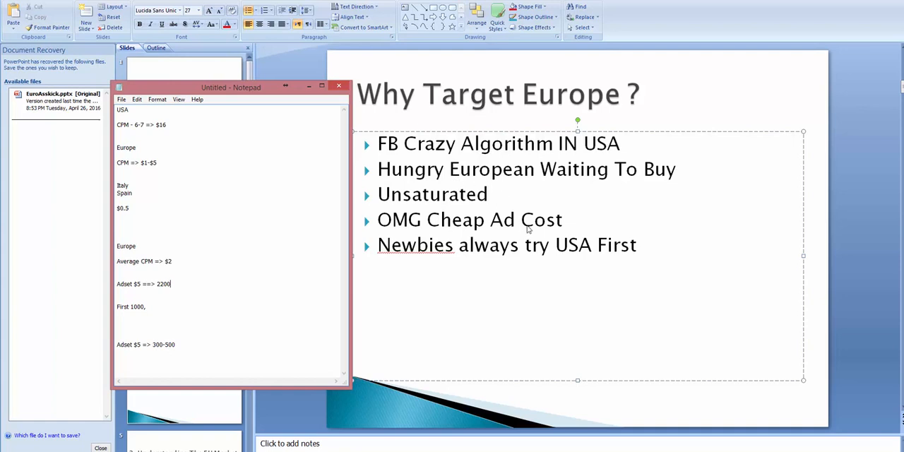
pyautogui.moveTo(478, 192)
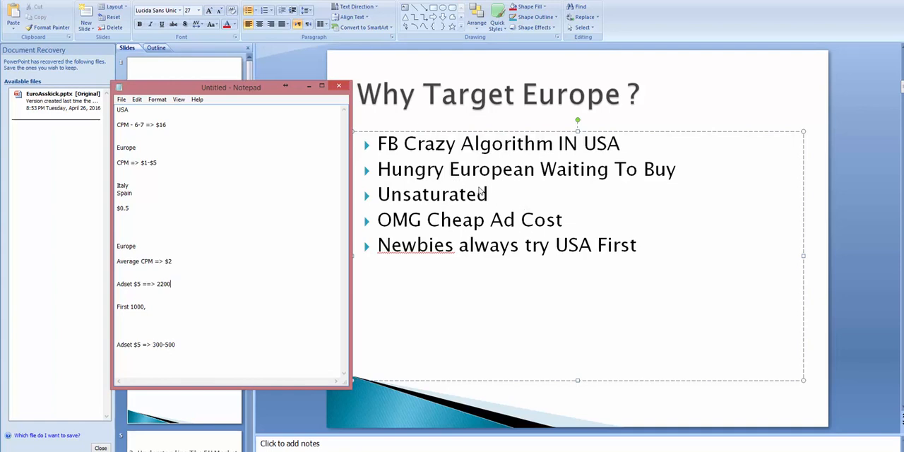
pyautogui.moveTo(503, 192)
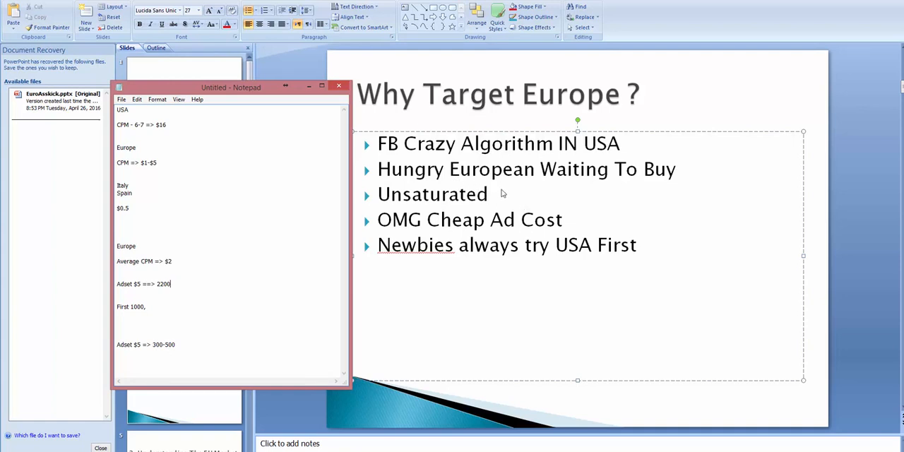
pyautogui.moveTo(570, 180)
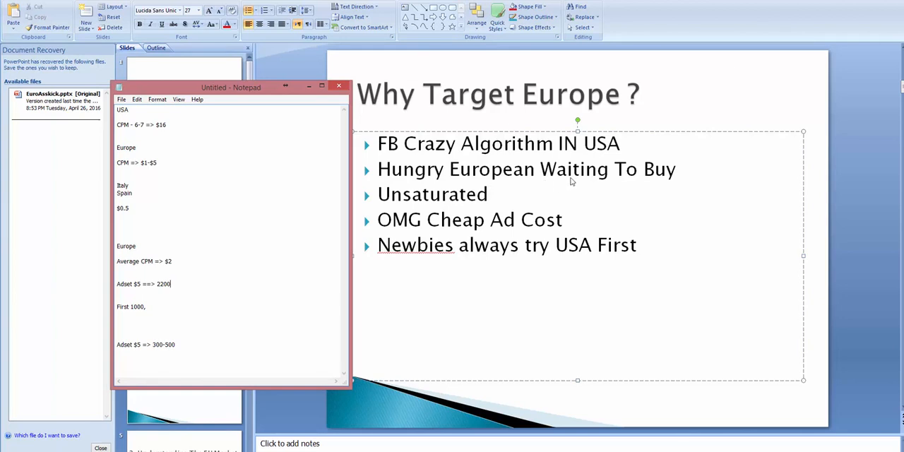
pyautogui.moveTo(562, 180)
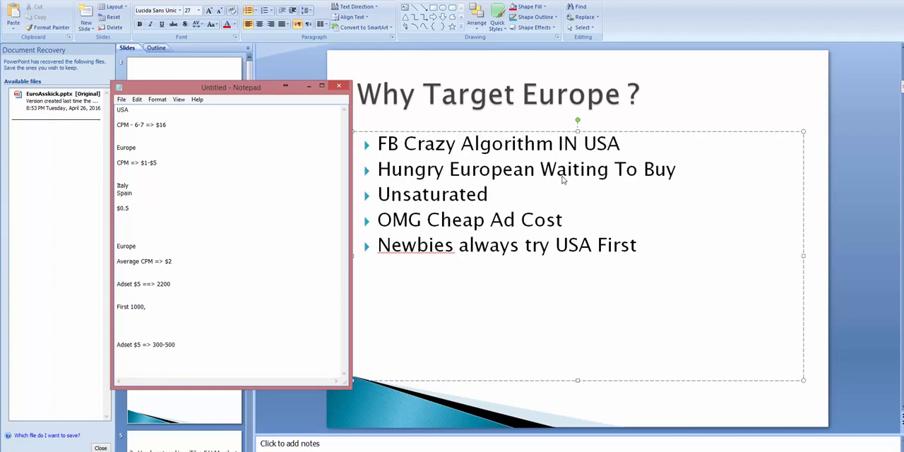
pyautogui.moveTo(545, 169)
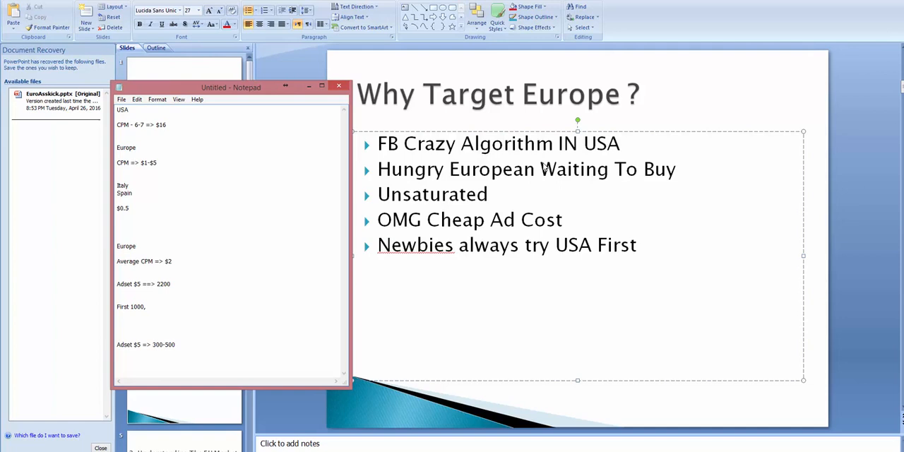
pyautogui.moveTo(469, 116)
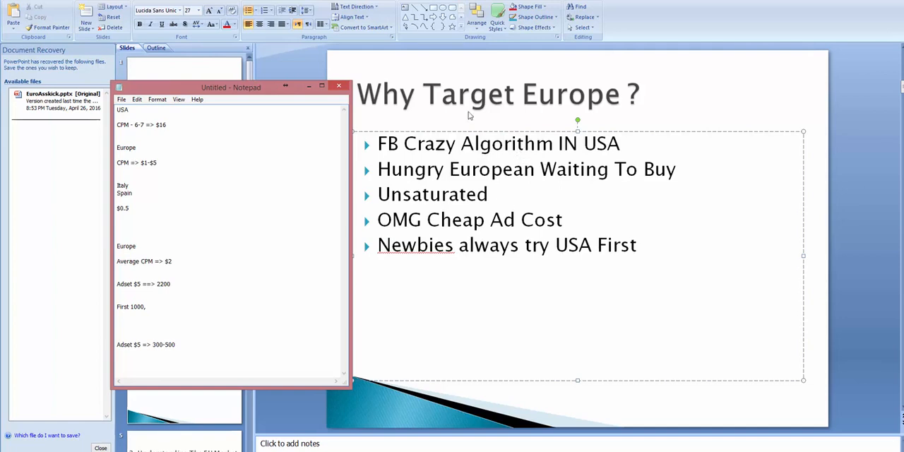
pyautogui.moveTo(528, 175)
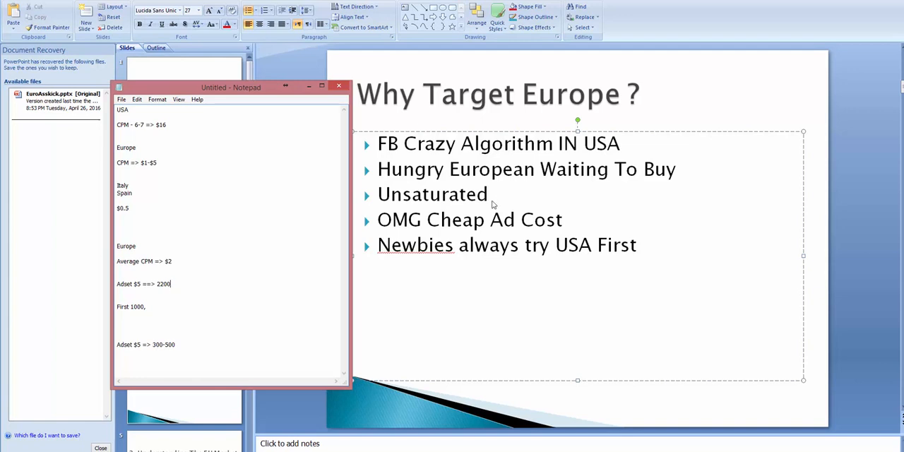
pyautogui.moveTo(457, 200)
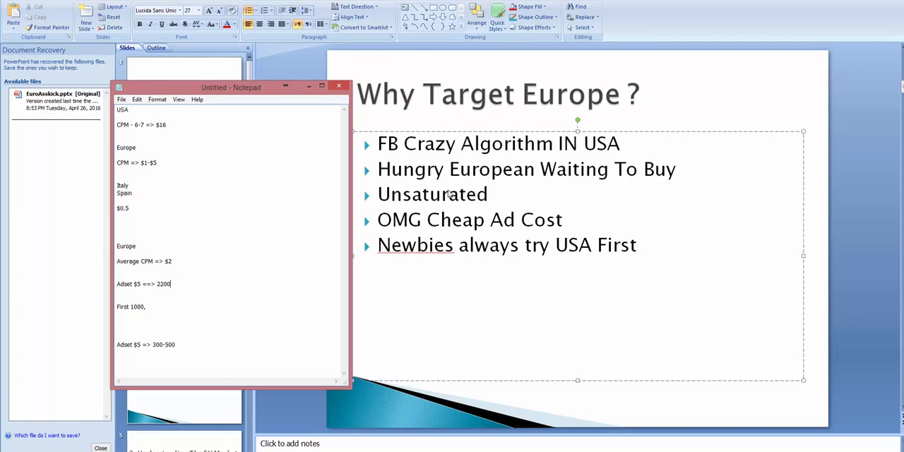
pyautogui.moveTo(195, 190)
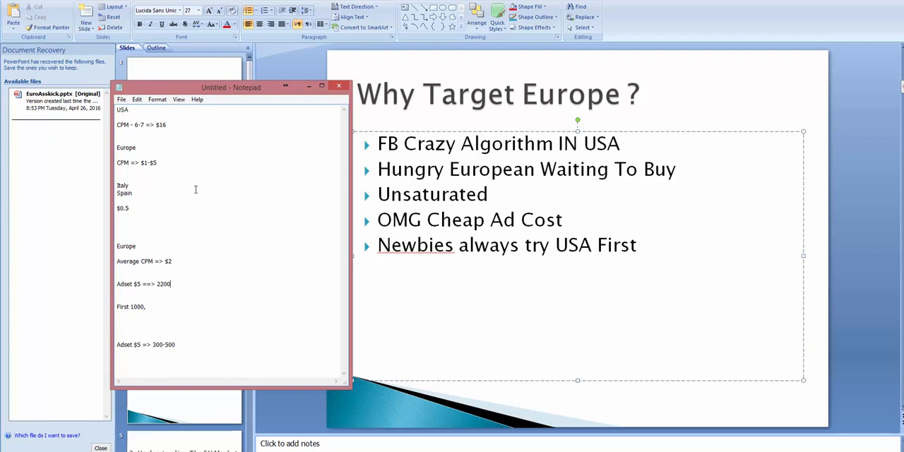
pyautogui.moveTo(184, 186)
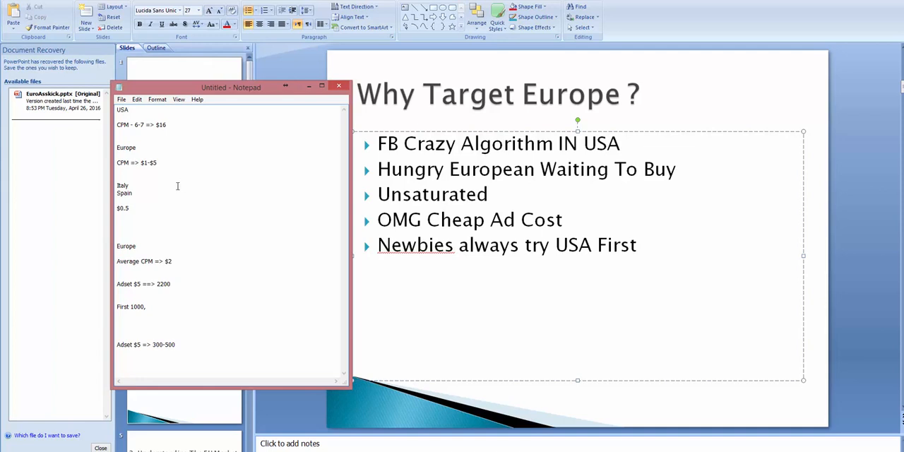
pyautogui.moveTo(230, 189)
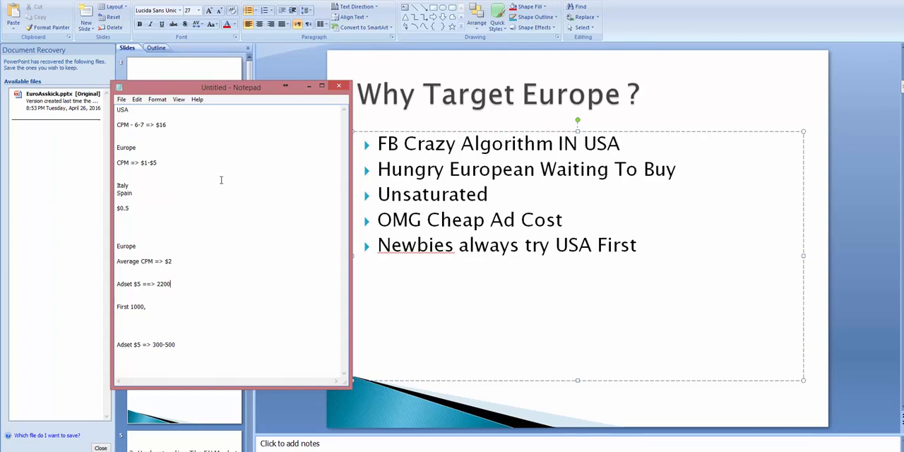
pyautogui.moveTo(220, 185)
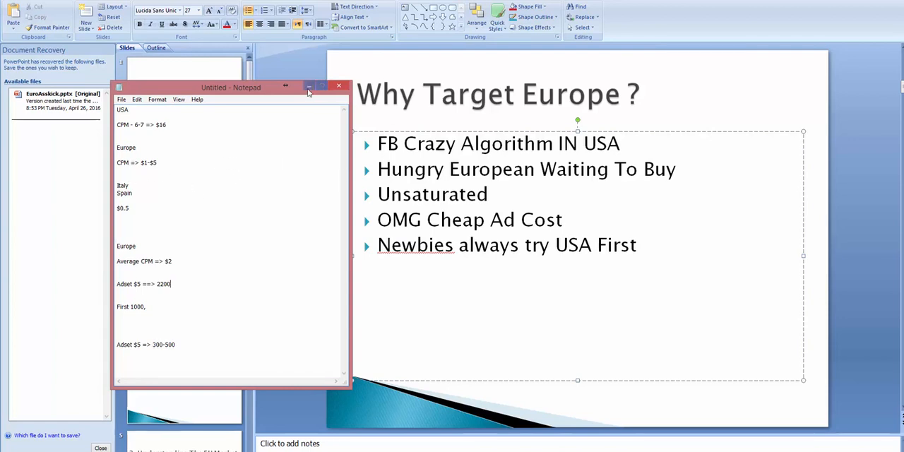
pyautogui.click(339, 85)
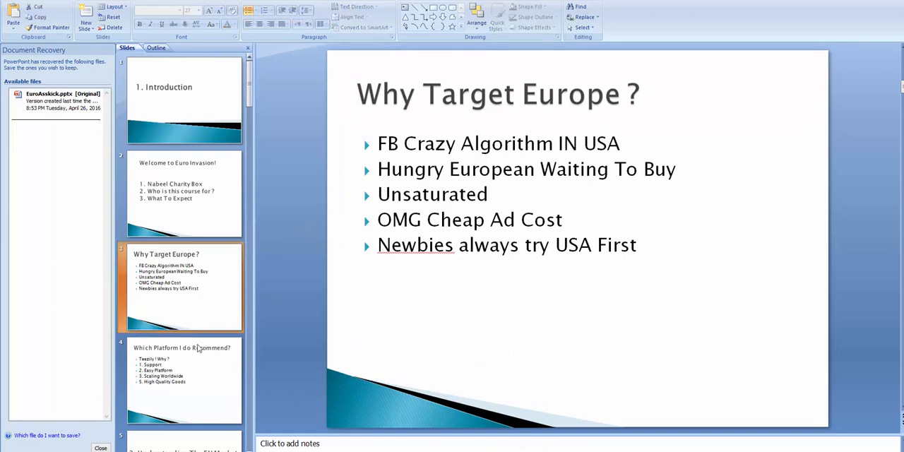
# Step: Advance to the 'Which Platform I do Recommend?' slide
pyautogui.click(183, 379)
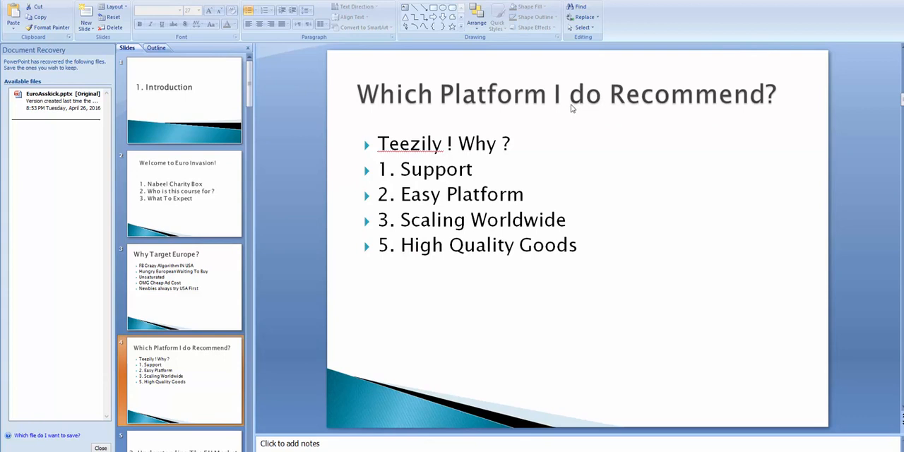
pyautogui.moveTo(486, 141)
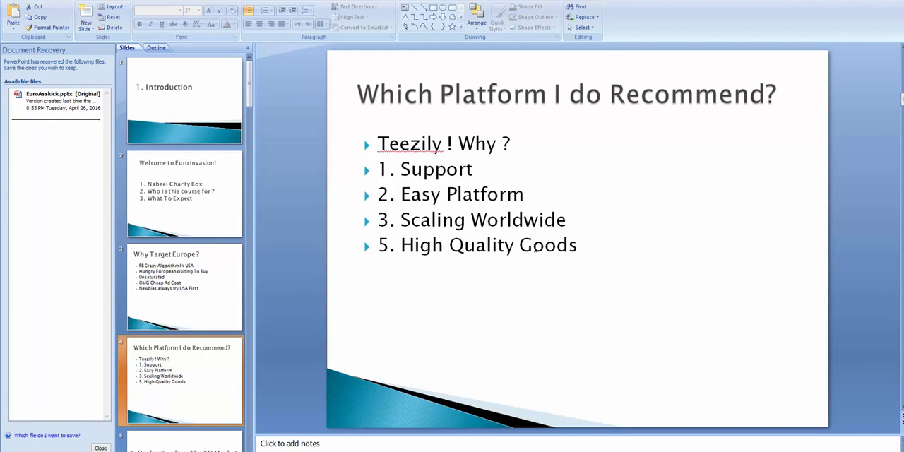
pyautogui.moveTo(478, 257)
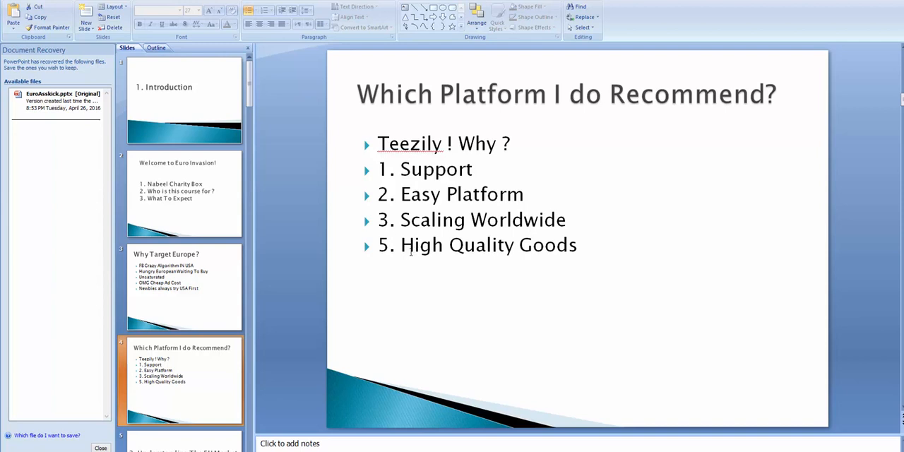
pyautogui.moveTo(310, 282)
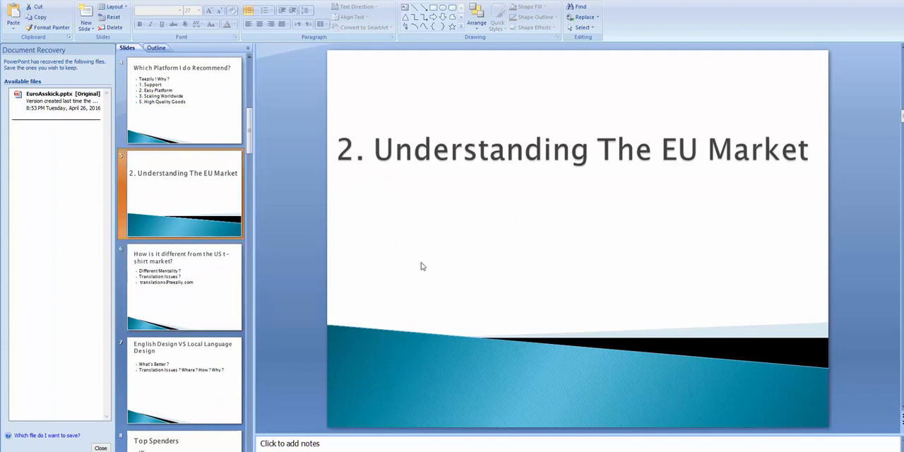
# Step: Show the US t-shirt market comparison slide with the cursor after 'Different Mentality ?'
pyautogui.click(183, 285)
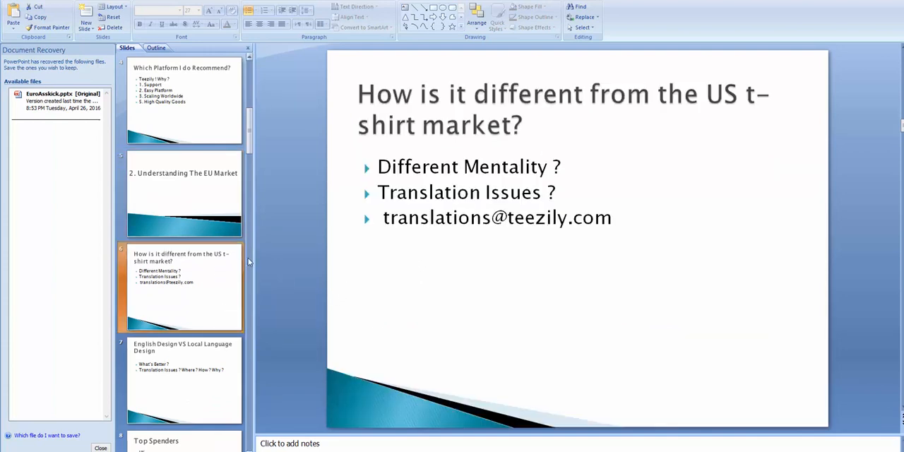
pyautogui.moveTo(632, 116)
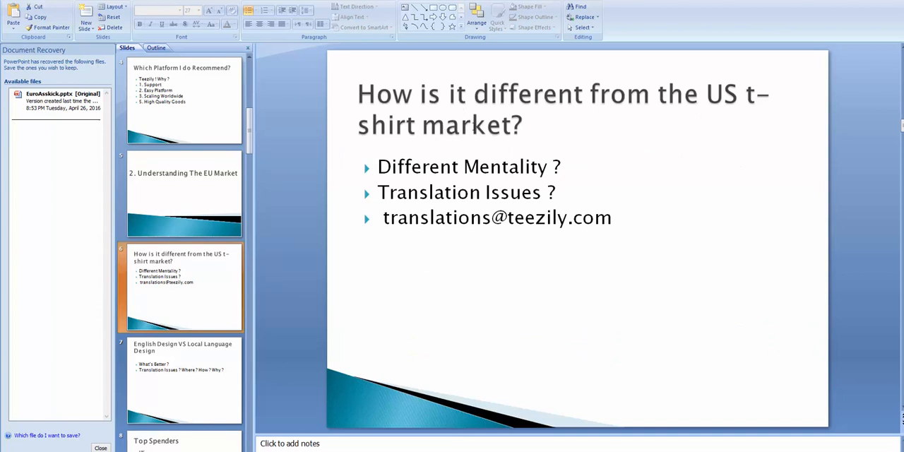
pyautogui.moveTo(554, 142)
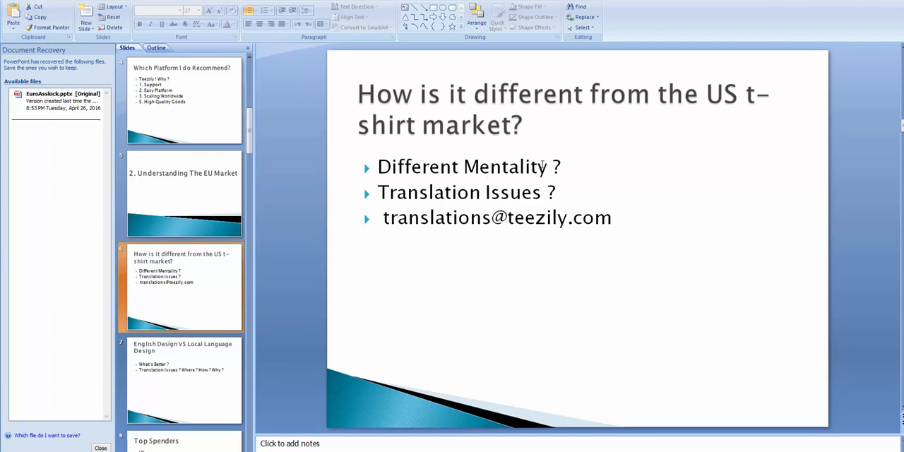
pyautogui.moveTo(473, 175)
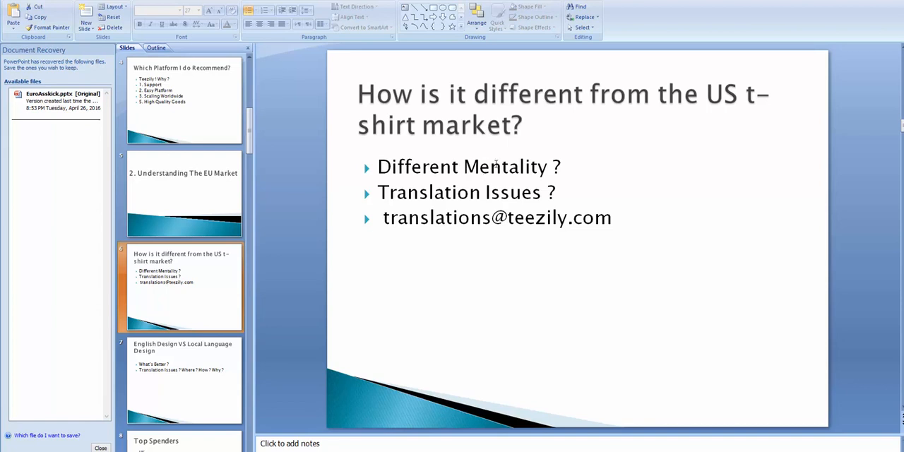
pyautogui.moveTo(494, 155)
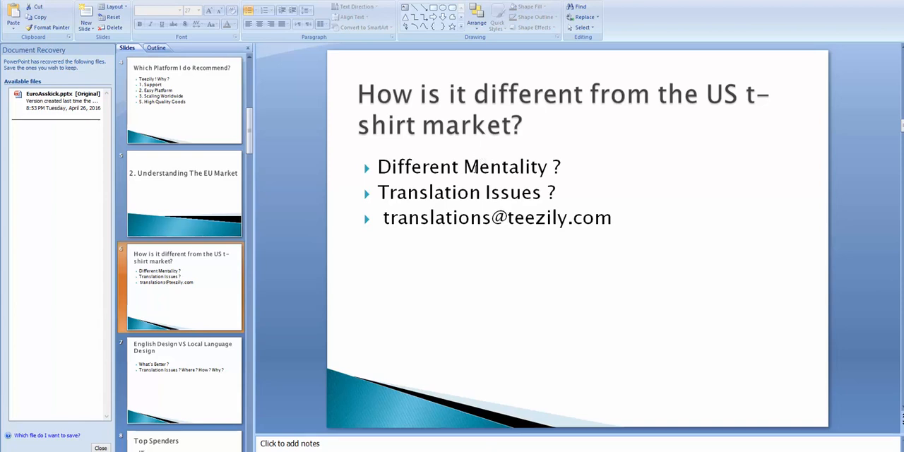
pyautogui.moveTo(501, 186)
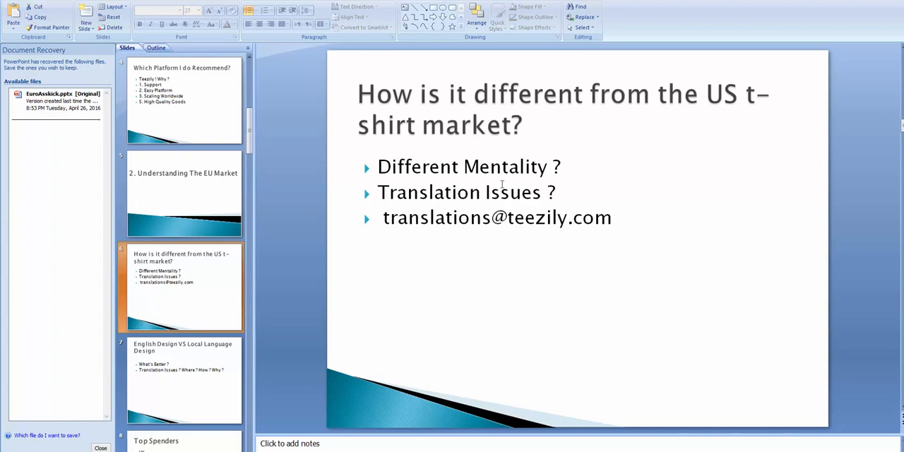
pyautogui.moveTo(453, 175)
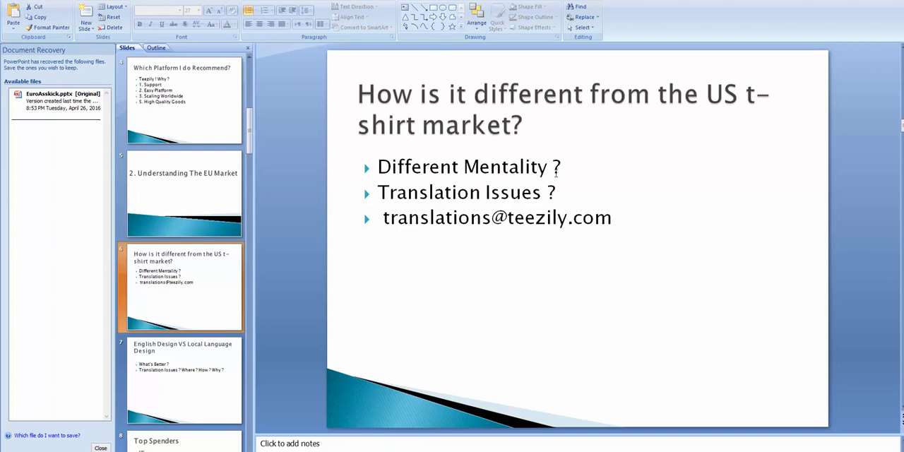
pyautogui.click(520, 166)
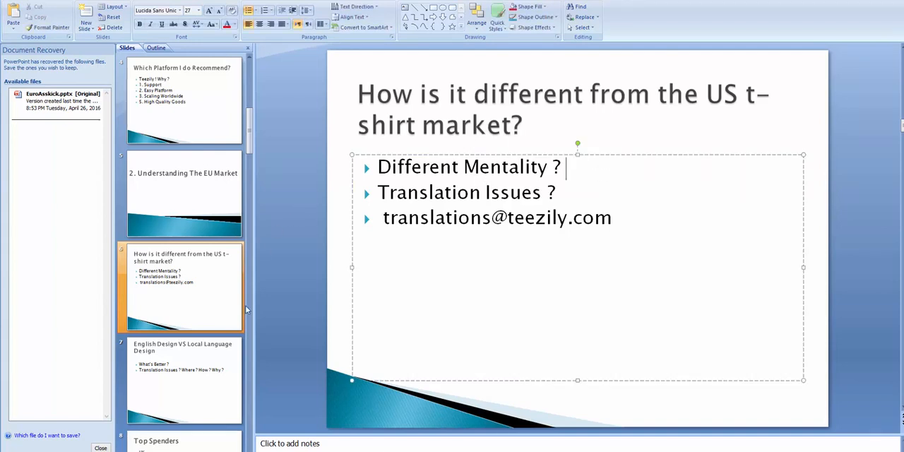
pyautogui.moveTo(332, 288)
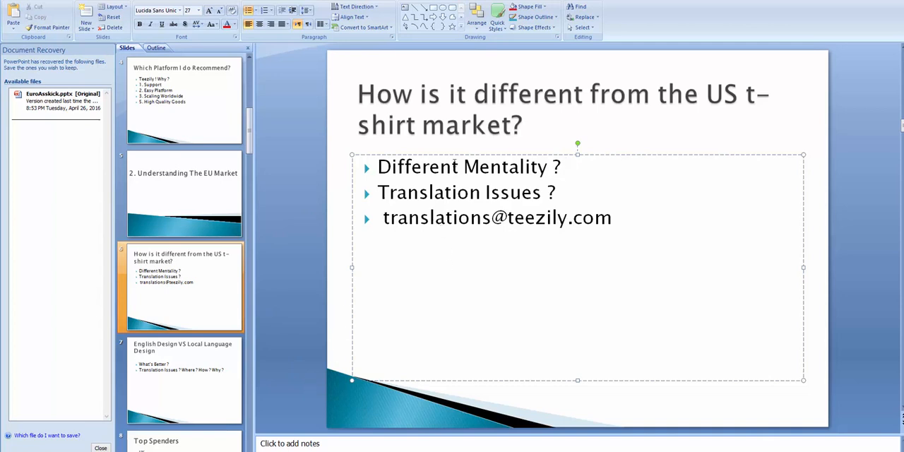
# Step: Add the numbered sub-point '2. Global' under Different Mentality
pyautogui.press('Return')
pyautogui.write('1. Local')
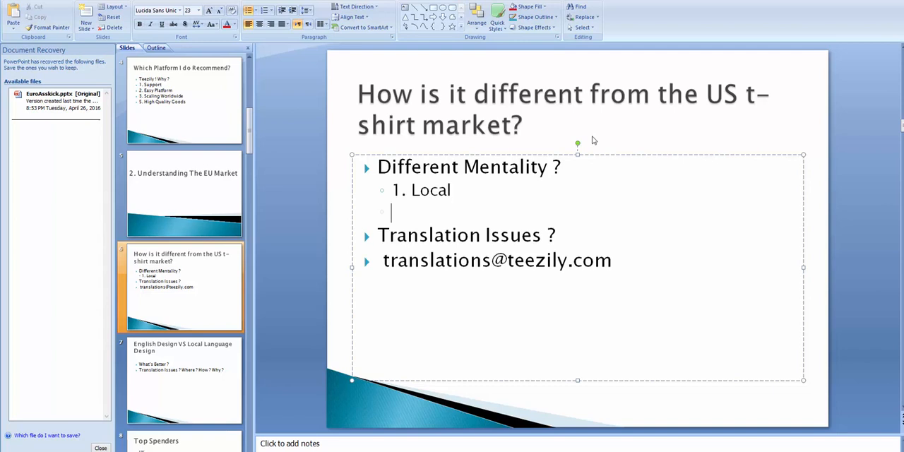
pyautogui.write('2. Glo')
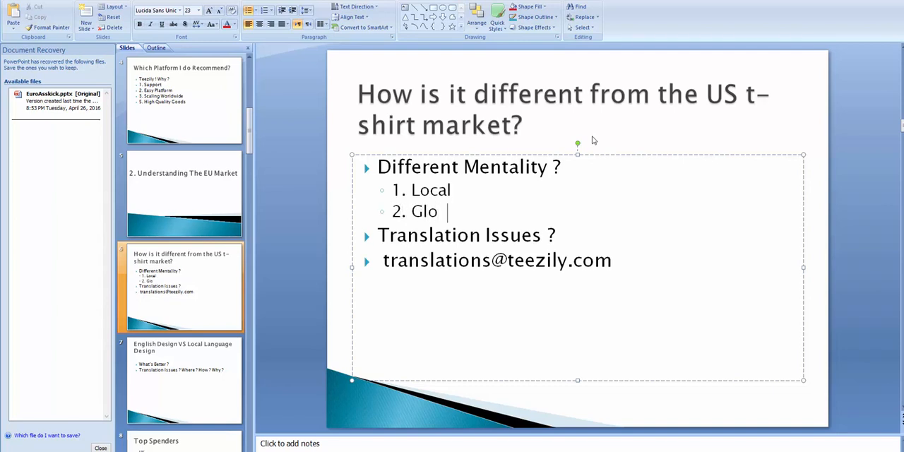
pyautogui.write('bal')
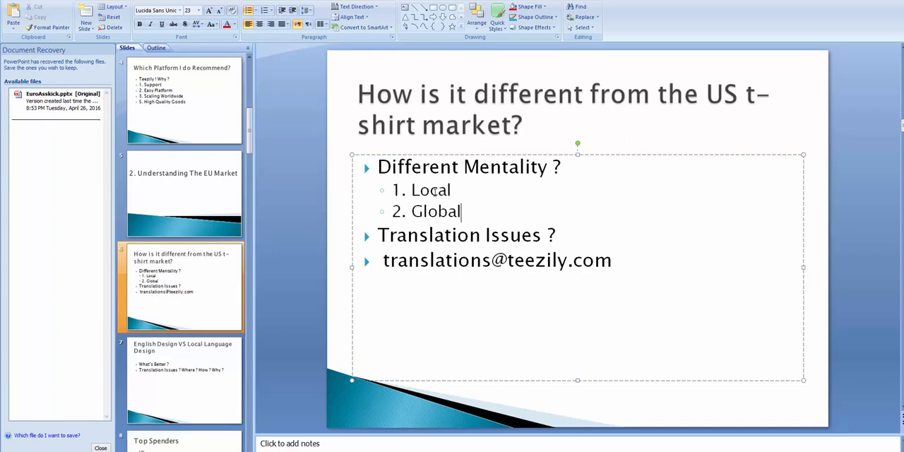
pyautogui.doubleClick(430, 212)
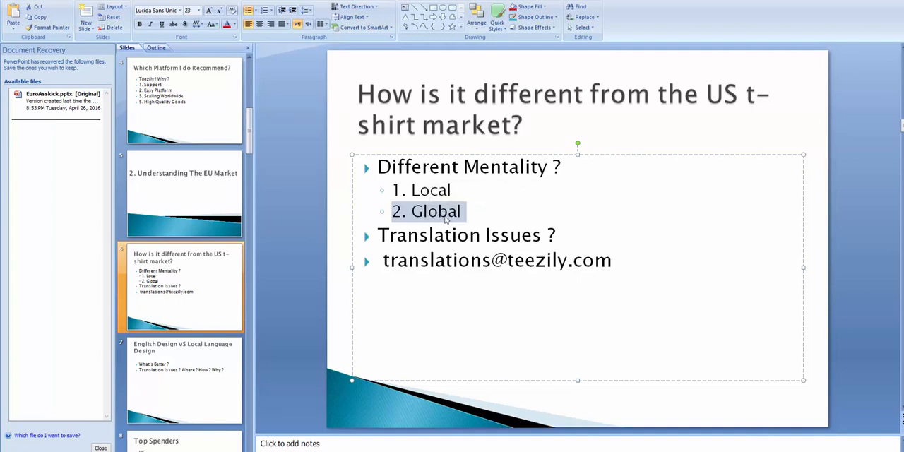
pyautogui.moveTo(437, 217)
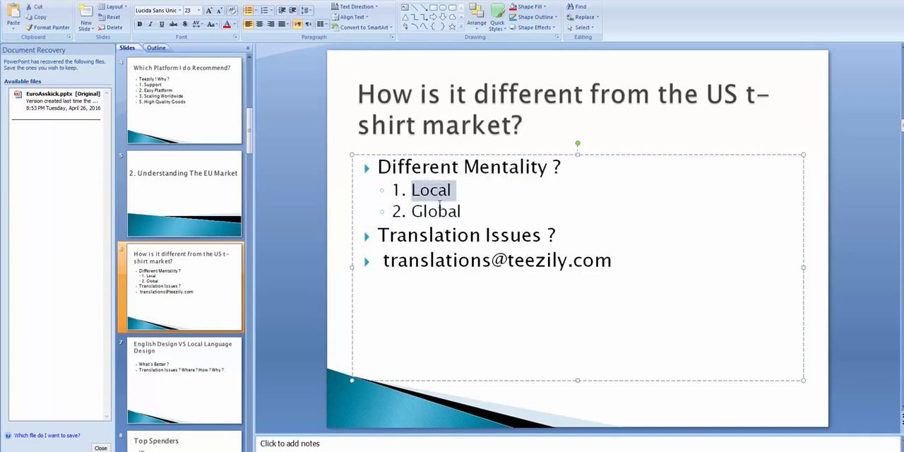
pyautogui.moveTo(432, 195)
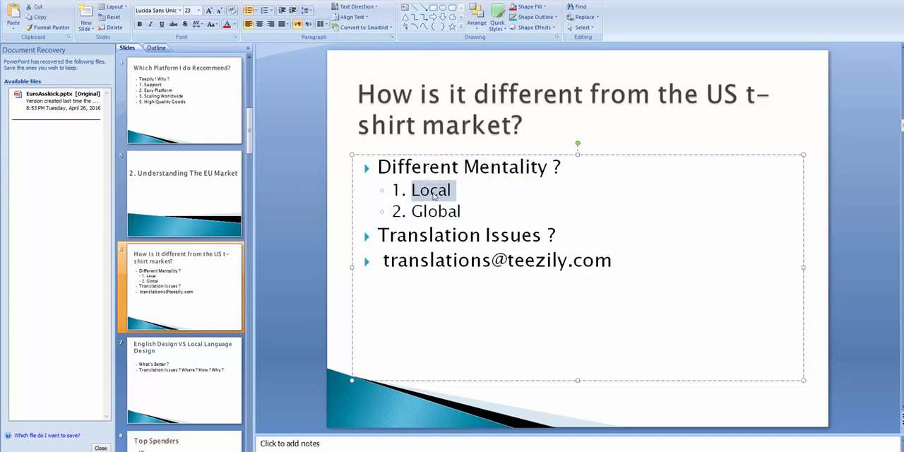
pyautogui.moveTo(443, 197)
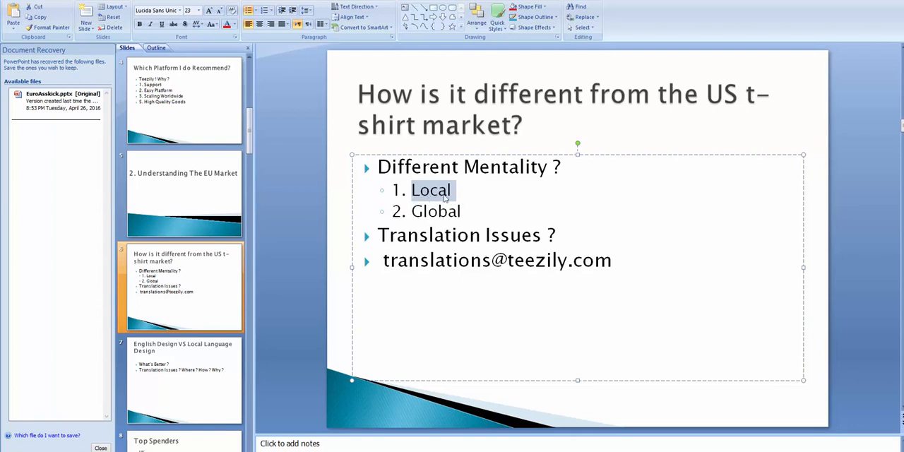
# Step: Highlight the words Local and Translation in turn for emphasis
pyautogui.click(473, 190)
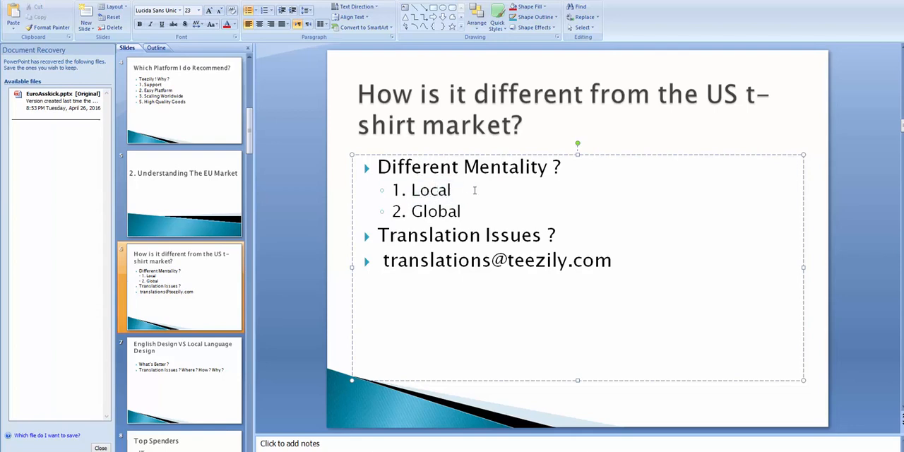
pyautogui.doubleClick(432, 189)
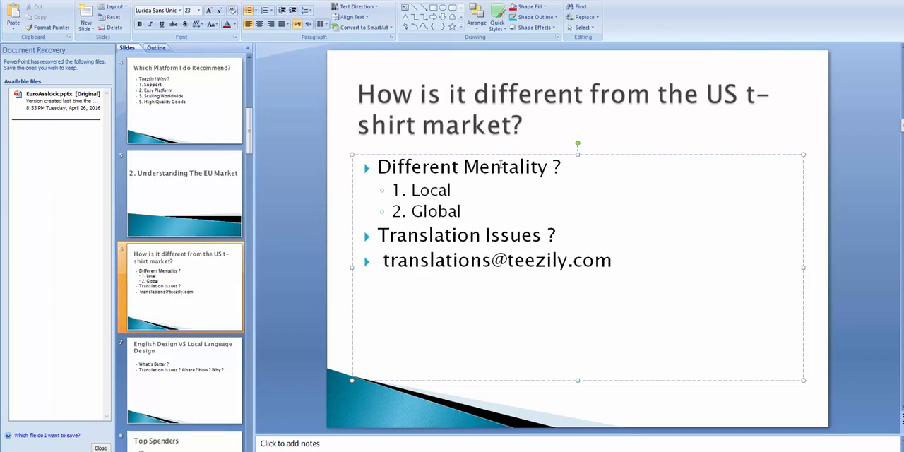
pyautogui.click(447, 189)
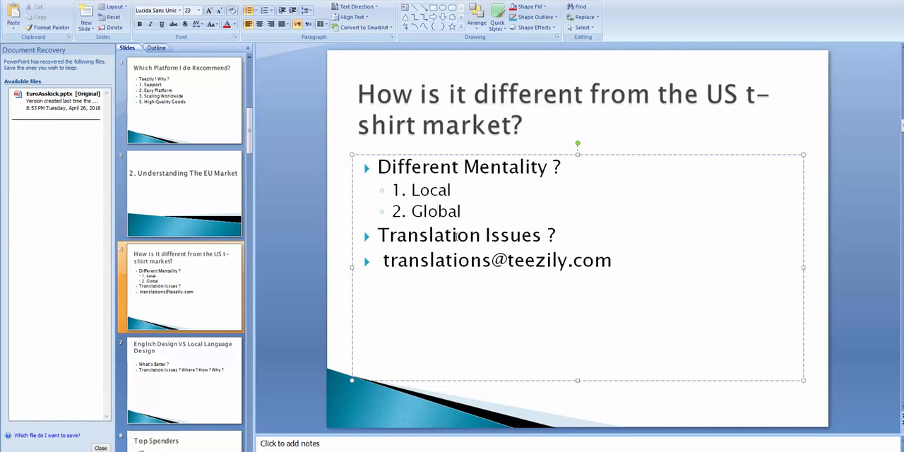
pyautogui.doubleClick(428, 234)
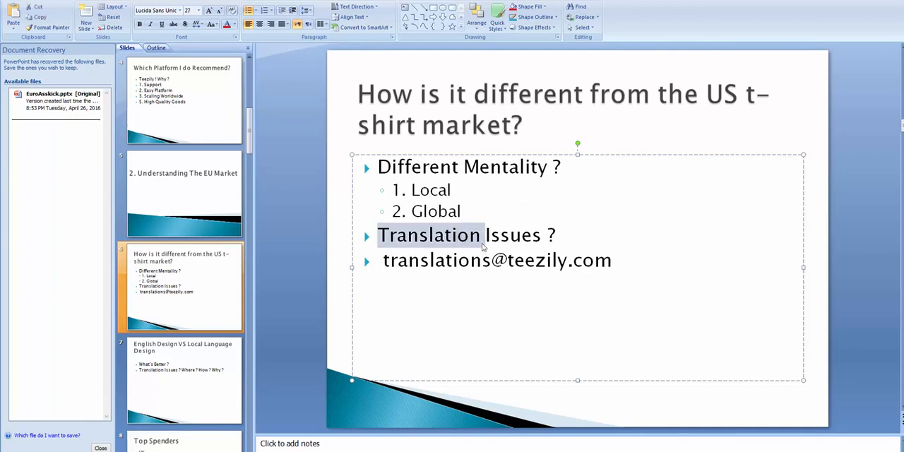
pyautogui.moveTo(438, 252)
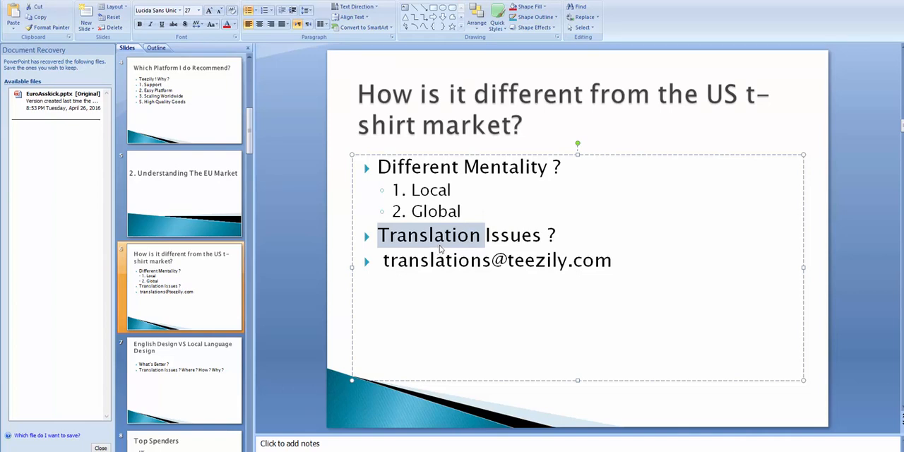
pyautogui.moveTo(421, 307)
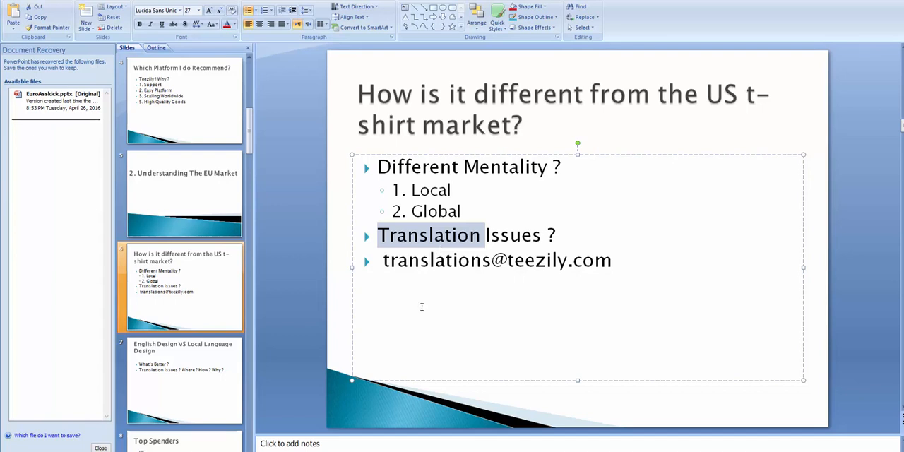
pyautogui.moveTo(422, 305)
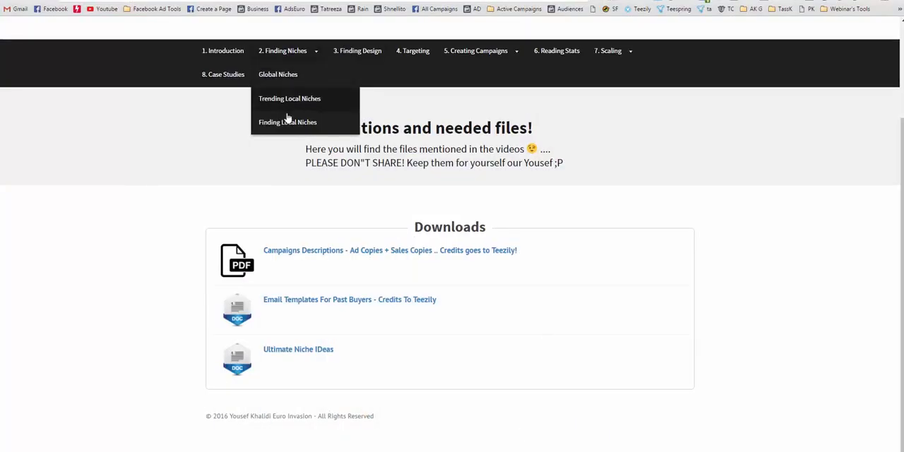
pyautogui.moveTo(319, 121)
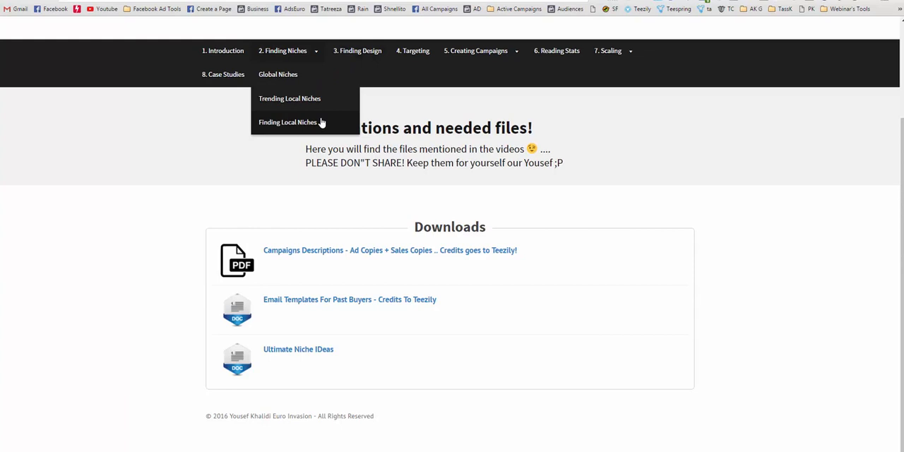
# Step: Glance at the course site's '2. Finding Niches' menu in Chrome
pyautogui.click(288, 122)
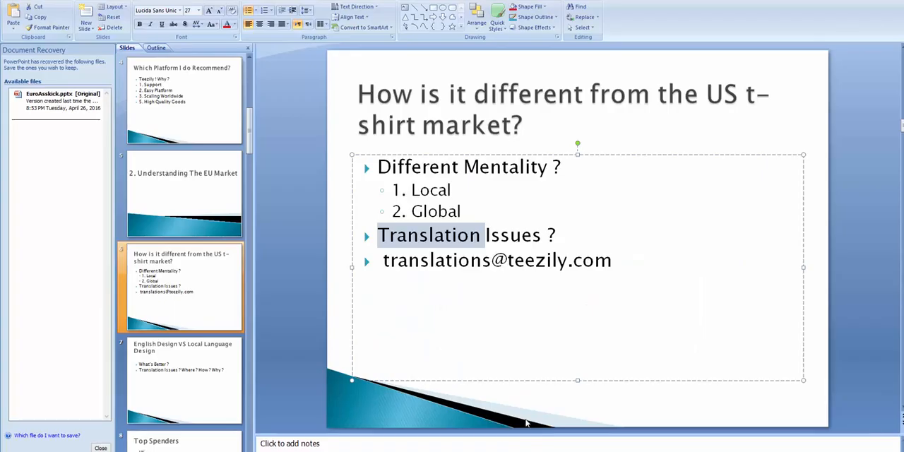
# Step: Flip between the US t-shirt market slide and the English vs Local Language Design slide, ending on the latter
pyautogui.click(609, 260)
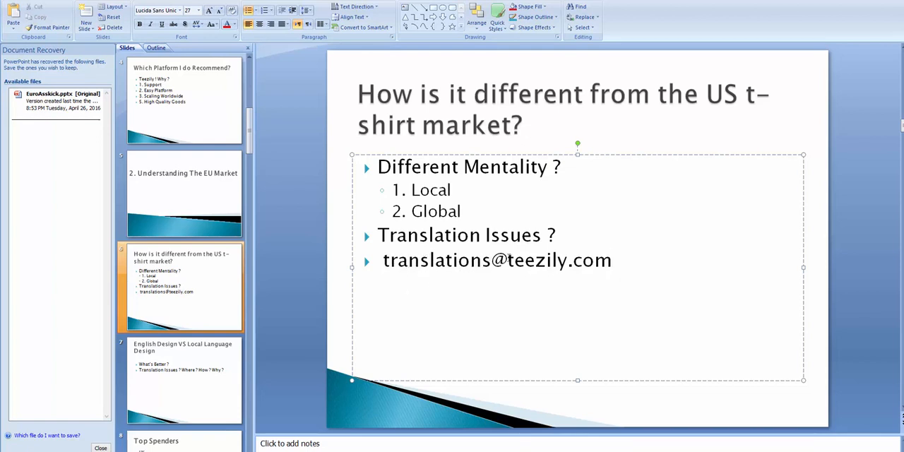
pyautogui.moveTo(569, 264)
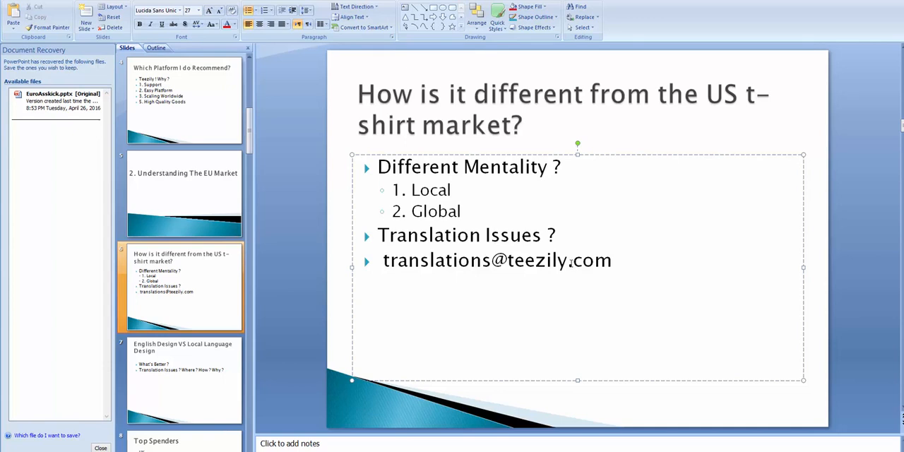
pyautogui.moveTo(189, 356)
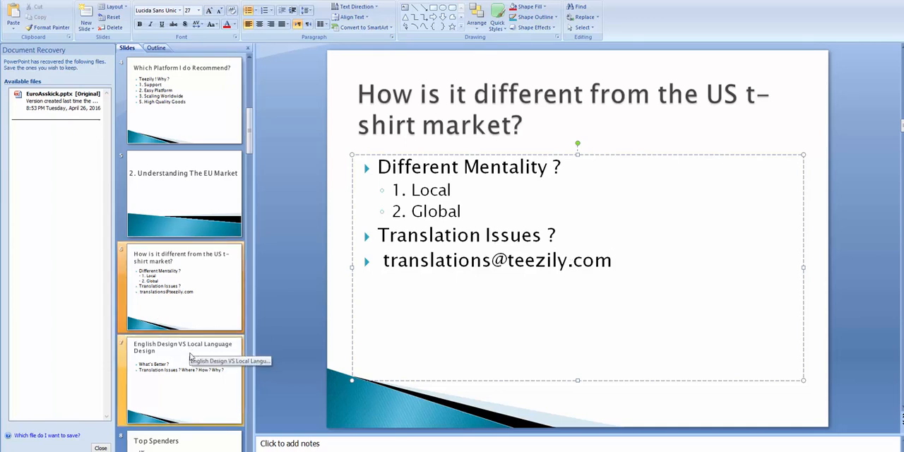
pyautogui.click(183, 379)
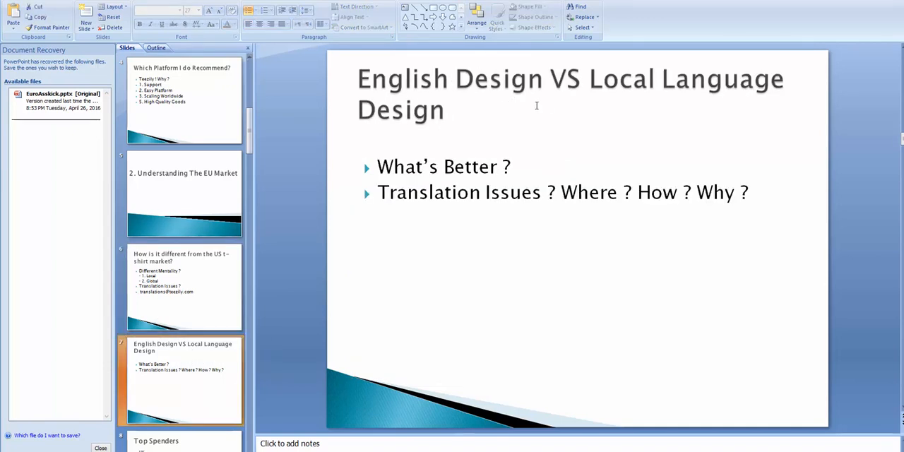
pyautogui.moveTo(399, 144)
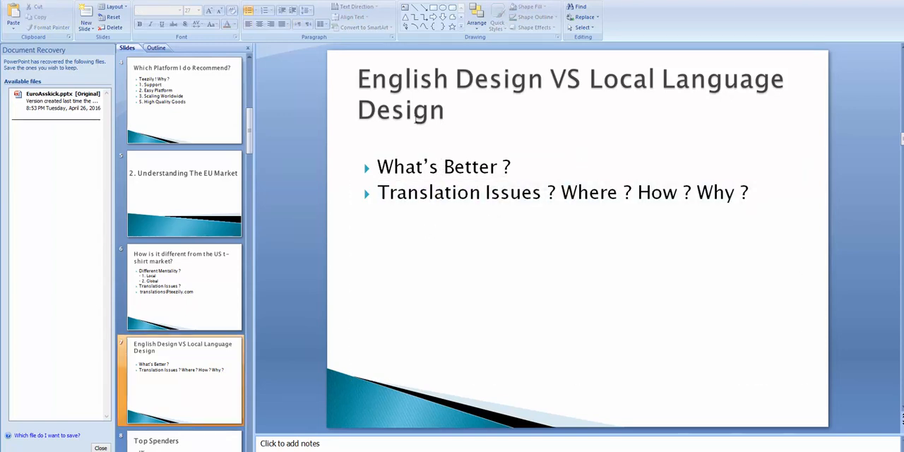
pyautogui.click(184, 285)
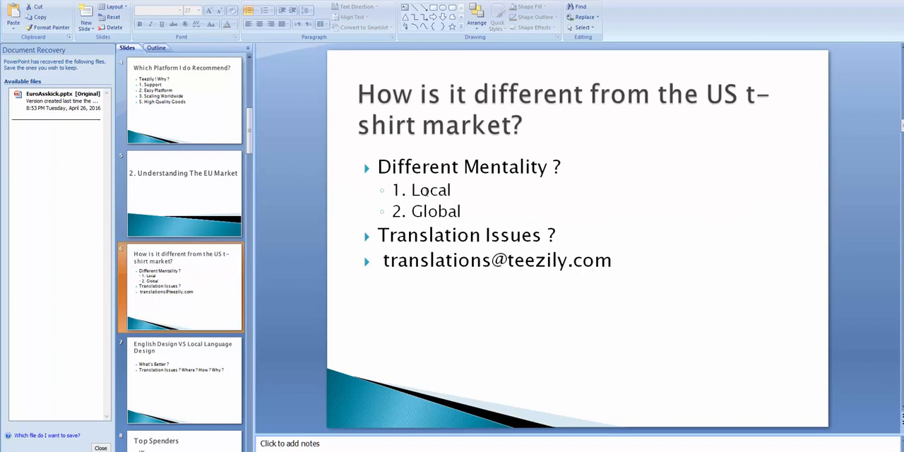
pyautogui.moveTo(168, 290)
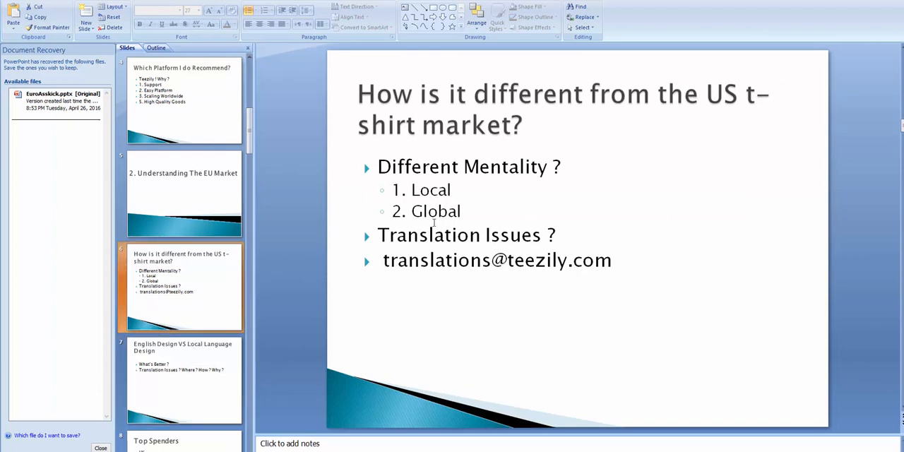
pyautogui.moveTo(430, 212)
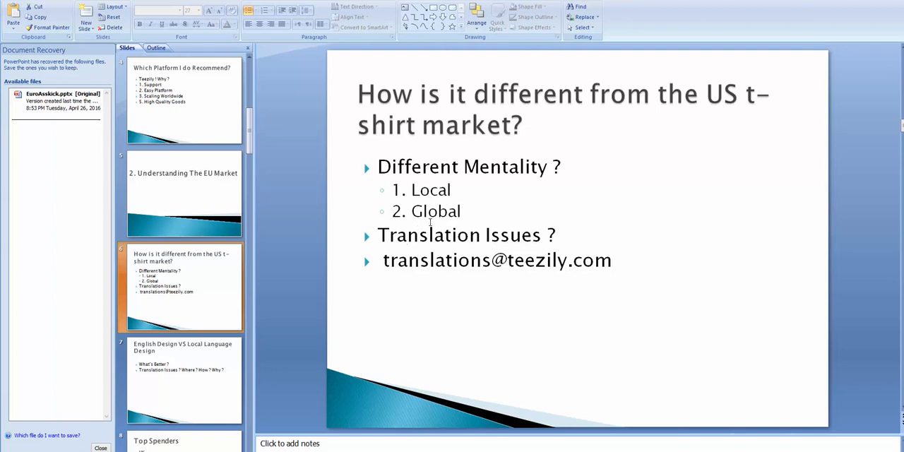
pyautogui.moveTo(406, 249)
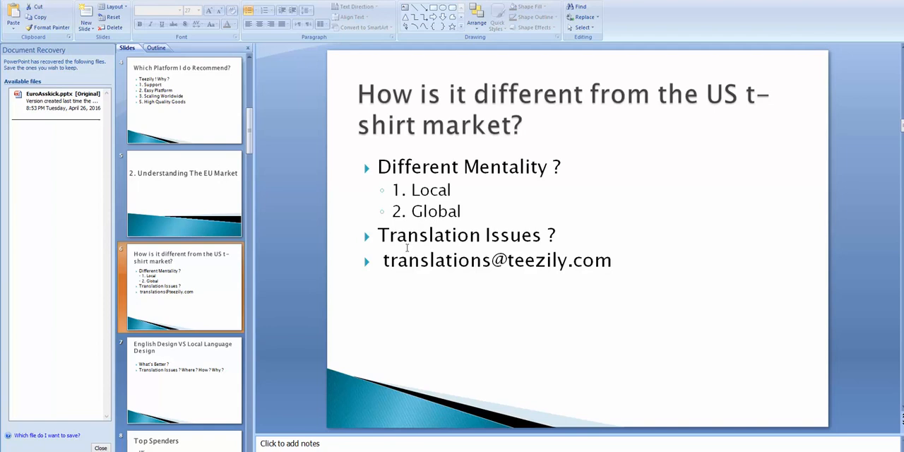
pyautogui.moveTo(449, 221)
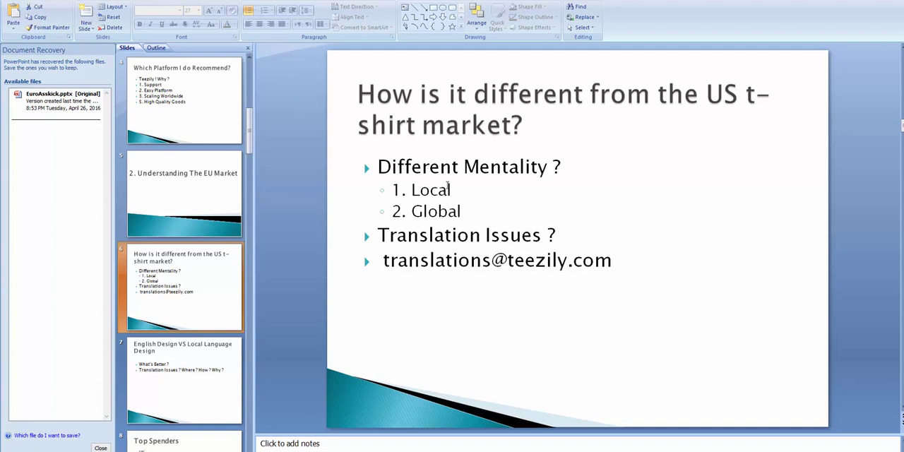
pyautogui.moveTo(166, 348)
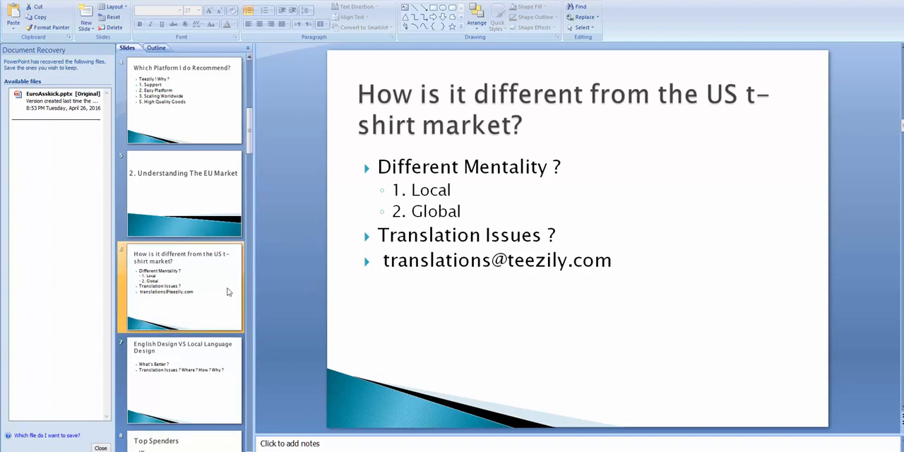
pyautogui.click(185, 376)
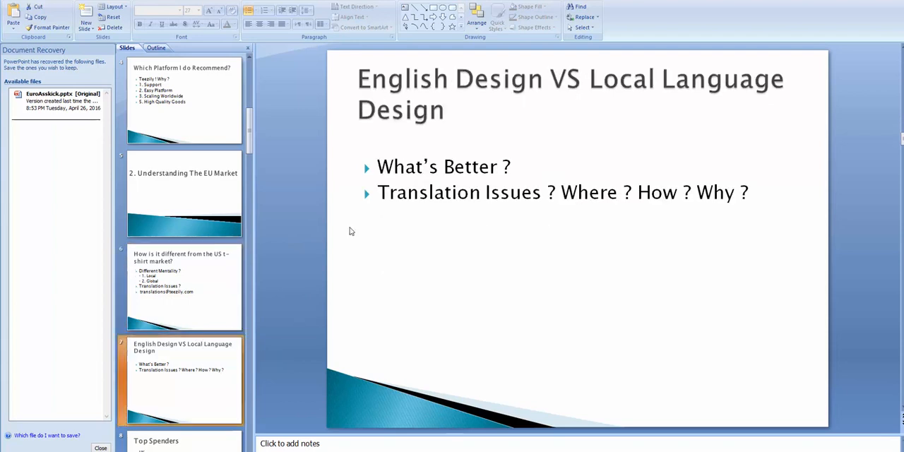
# Step: Scroll the slide thumbnails down toward the Top Spenders slide
pyautogui.scroll(-3)
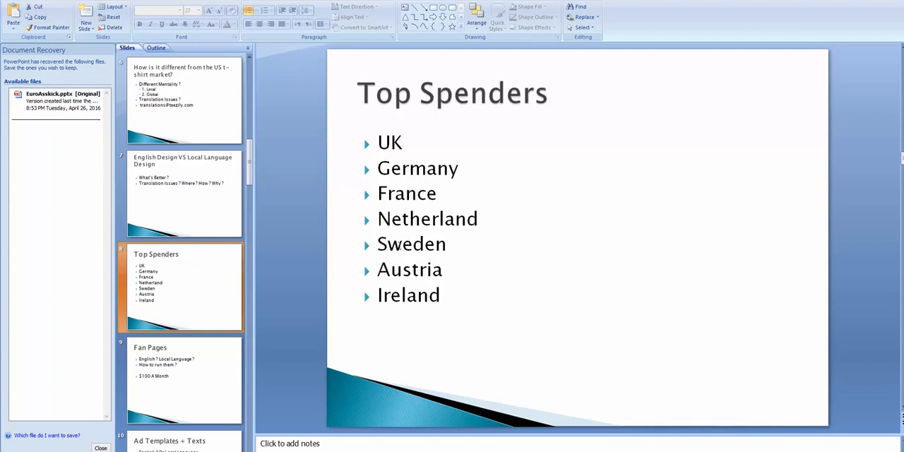
pyautogui.moveTo(466, 207)
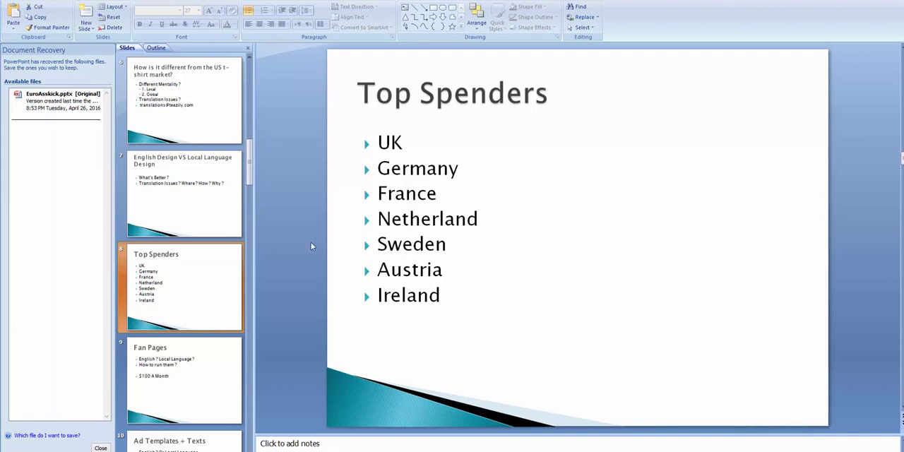
pyautogui.moveTo(206, 282)
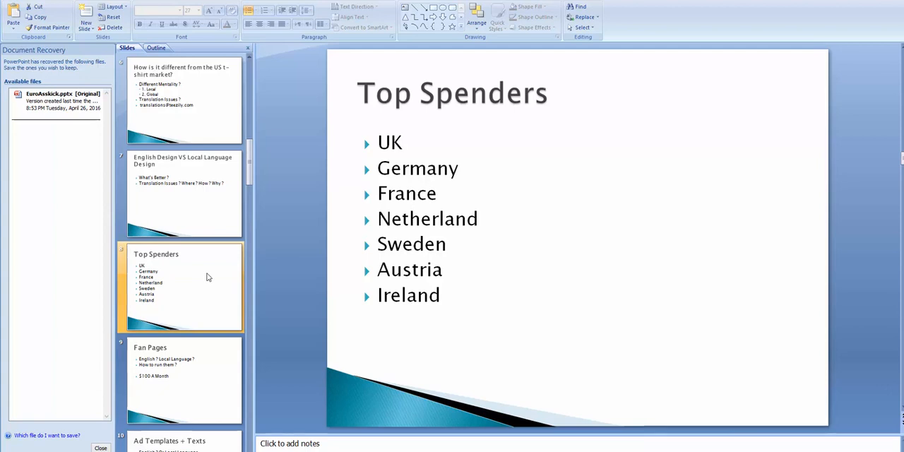
pyautogui.moveTo(196, 366)
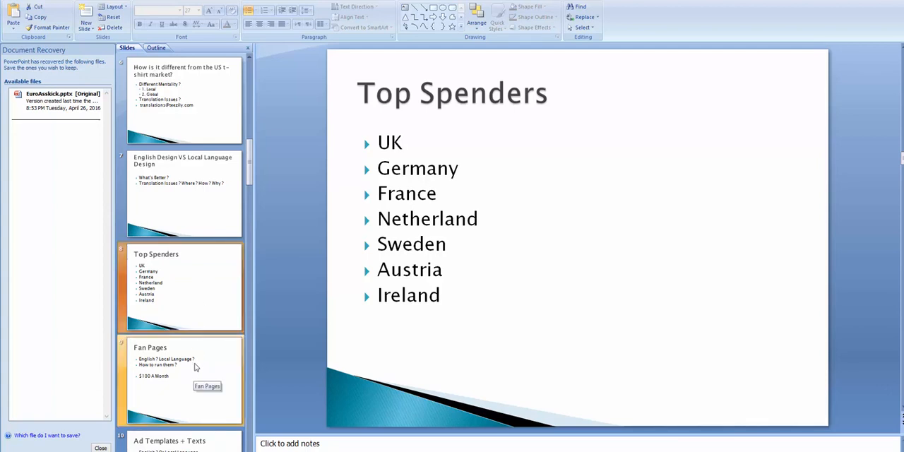
# Step: Show the Fan Pages slide with its language questions and the $100 A Month line
pyautogui.click(184, 374)
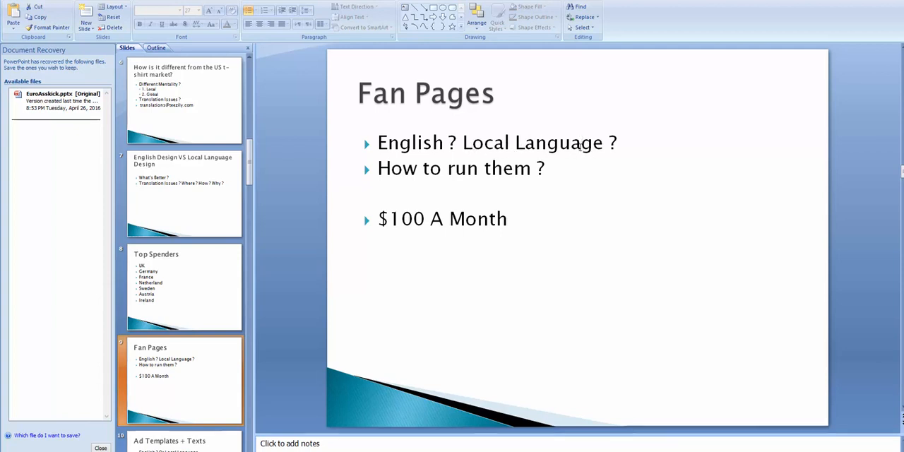
pyautogui.moveTo(420, 198)
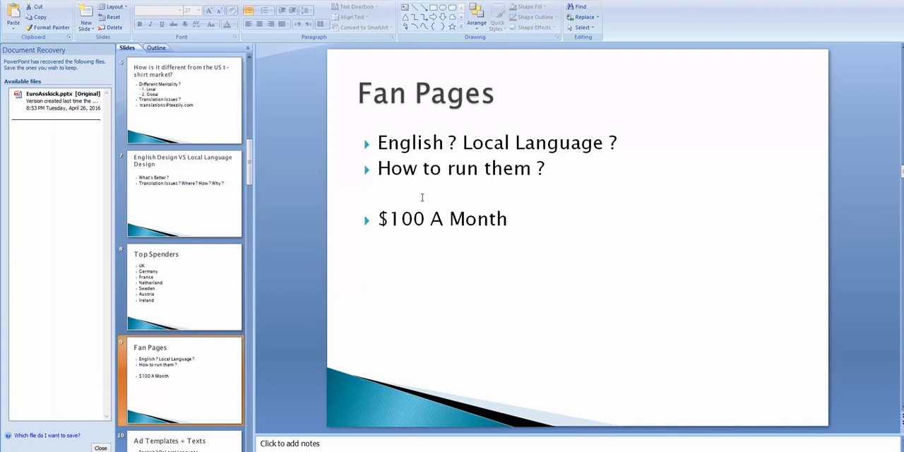
pyautogui.moveTo(449, 222)
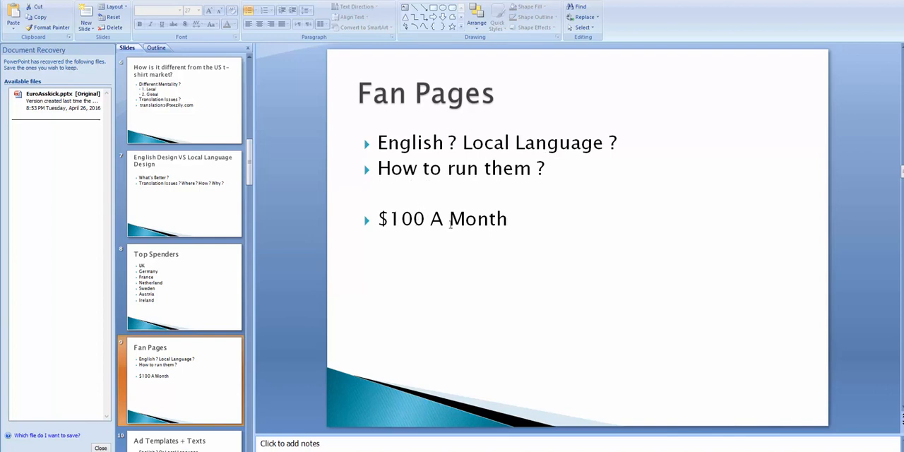
pyautogui.moveTo(440, 229)
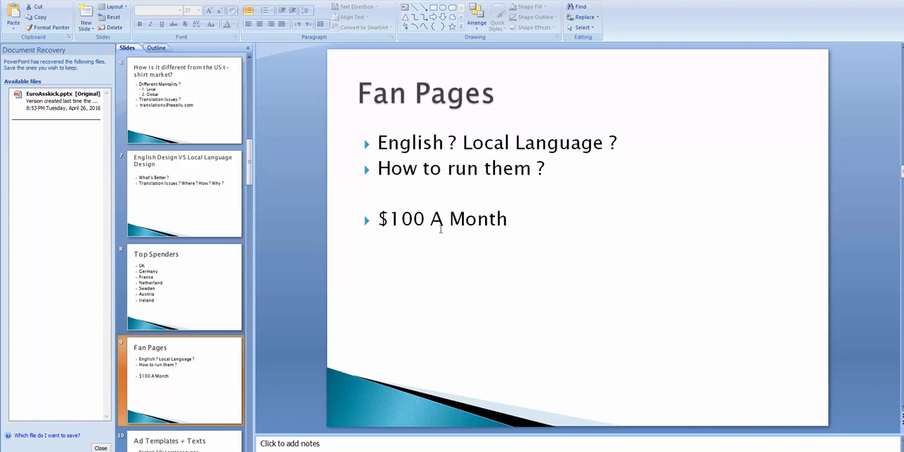
pyautogui.moveTo(473, 301)
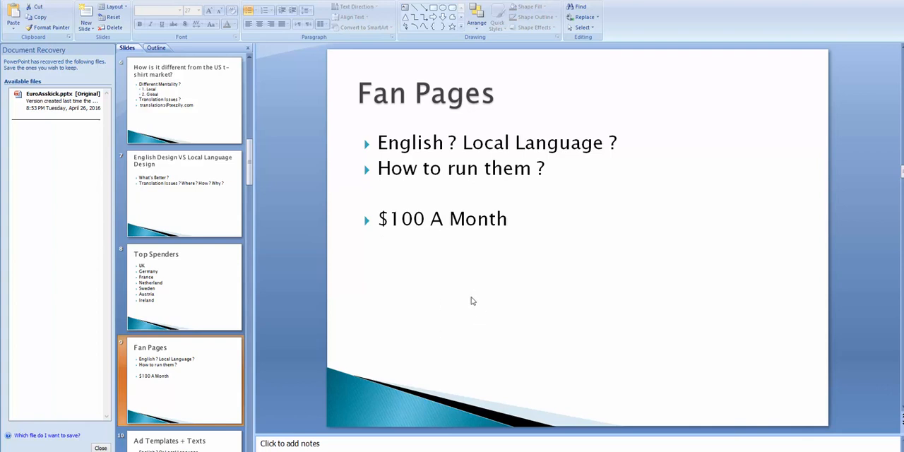
pyautogui.moveTo(478, 285)
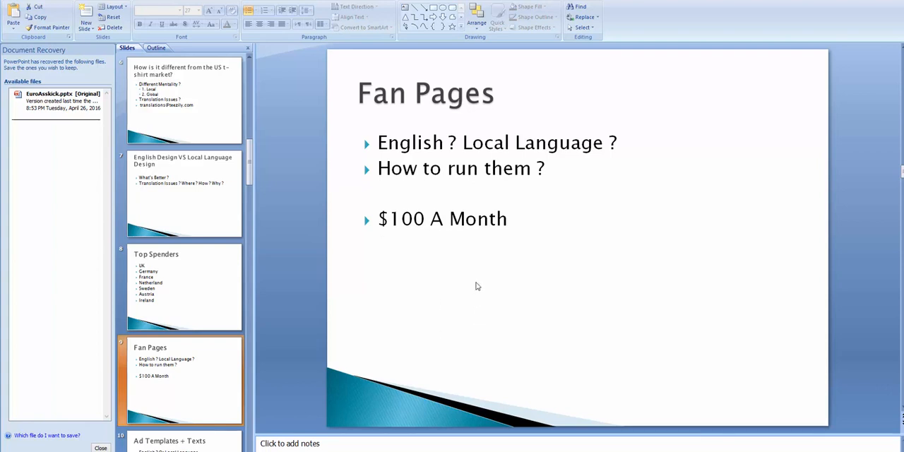
pyautogui.moveTo(479, 280)
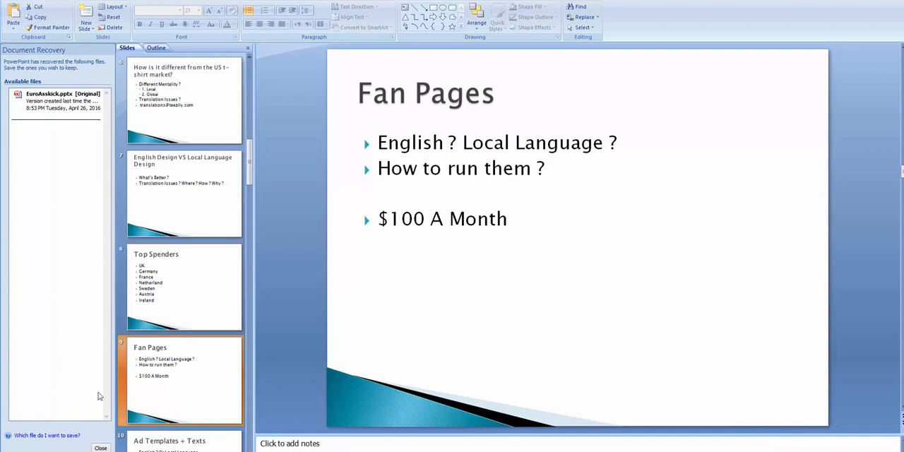
pyautogui.moveTo(234, 377)
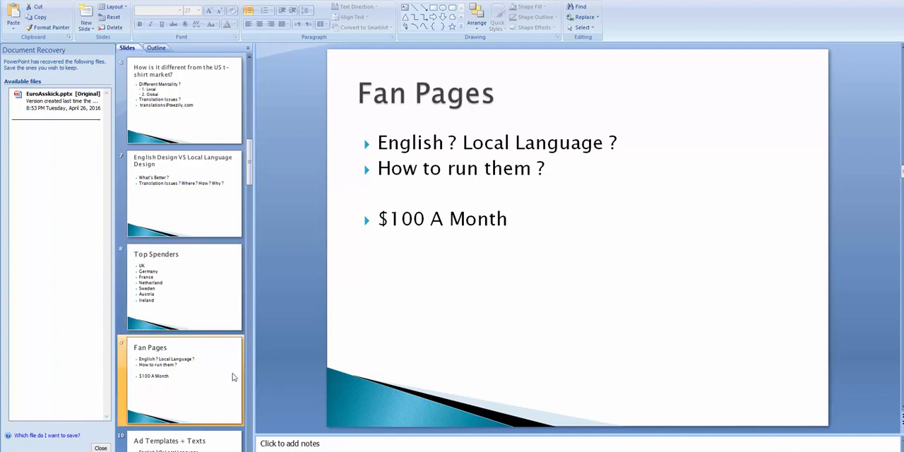
pyautogui.scroll(-3)
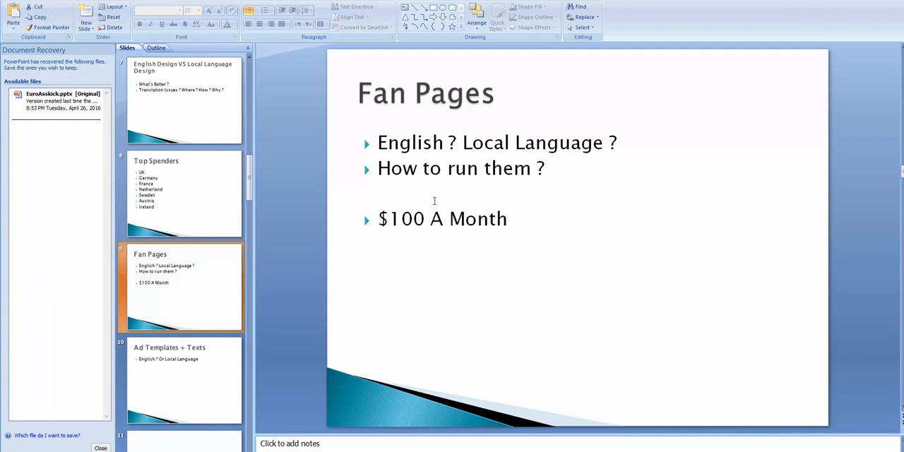
pyautogui.click(181, 378)
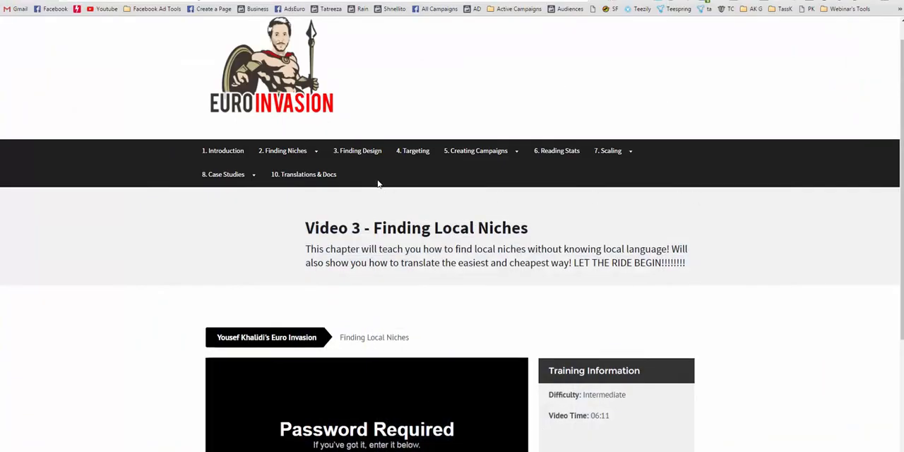
pyautogui.moveTo(369, 231)
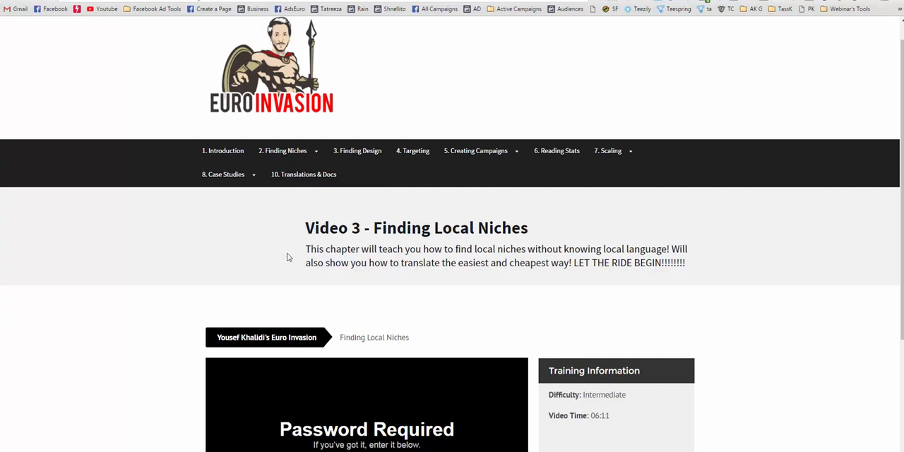
pyautogui.moveTo(312, 181)
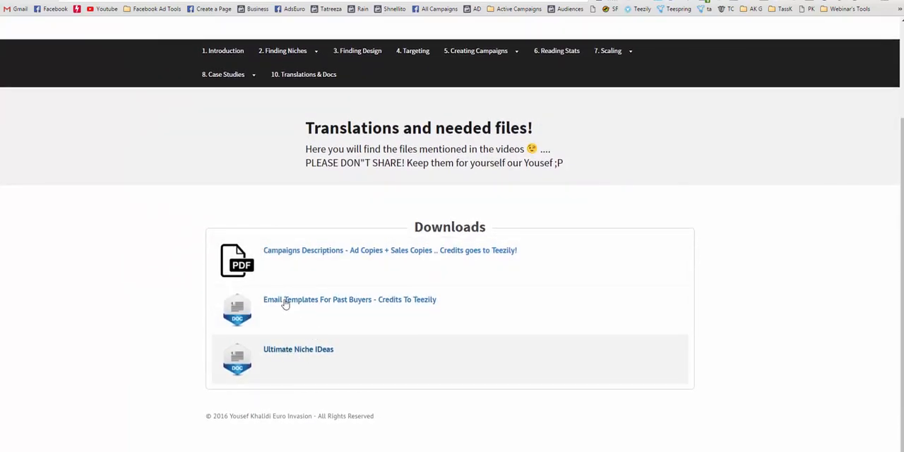
pyautogui.moveTo(330, 260)
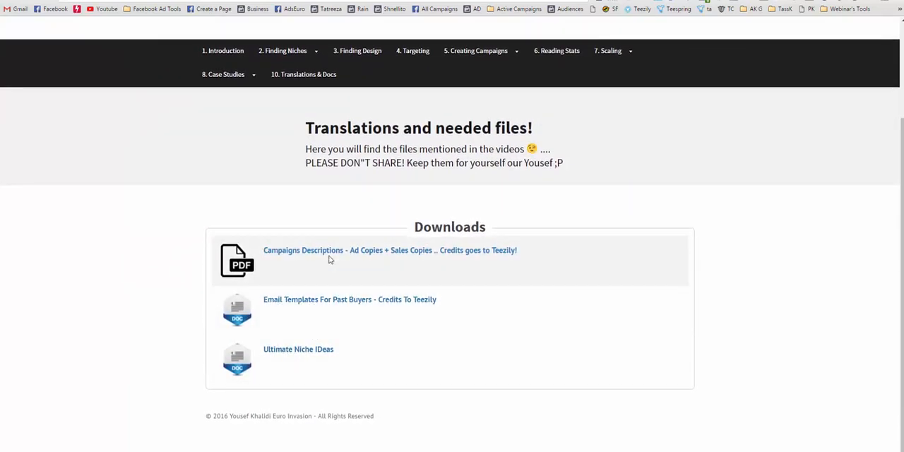
pyautogui.moveTo(359, 255)
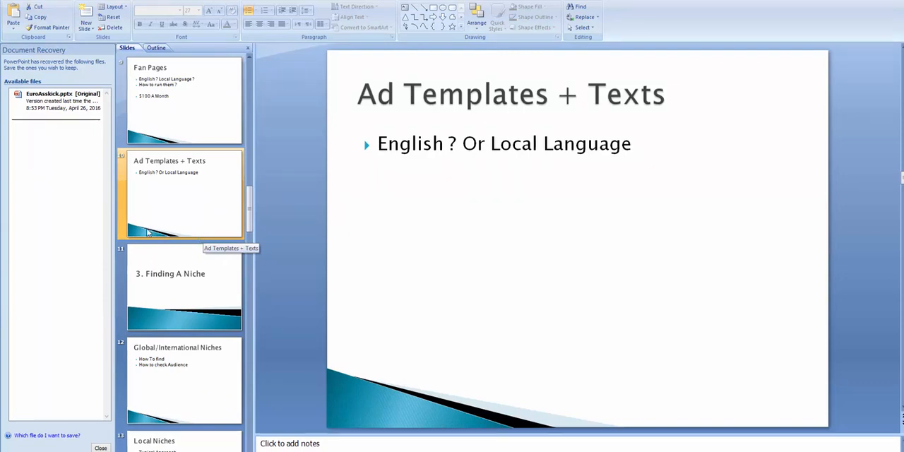
# Step: Show the '3. Finding A Niche' title slide, briefly revisiting the Ad Templates + Texts slide
pyautogui.click(184, 285)
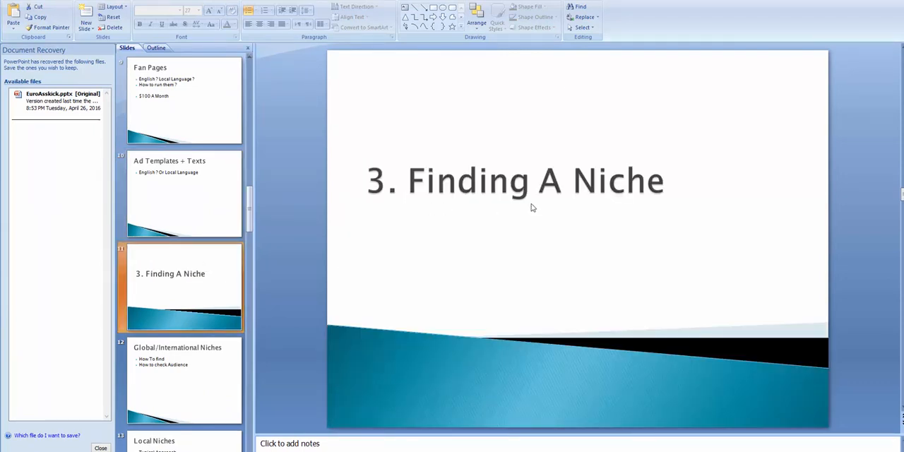
pyautogui.click(184, 195)
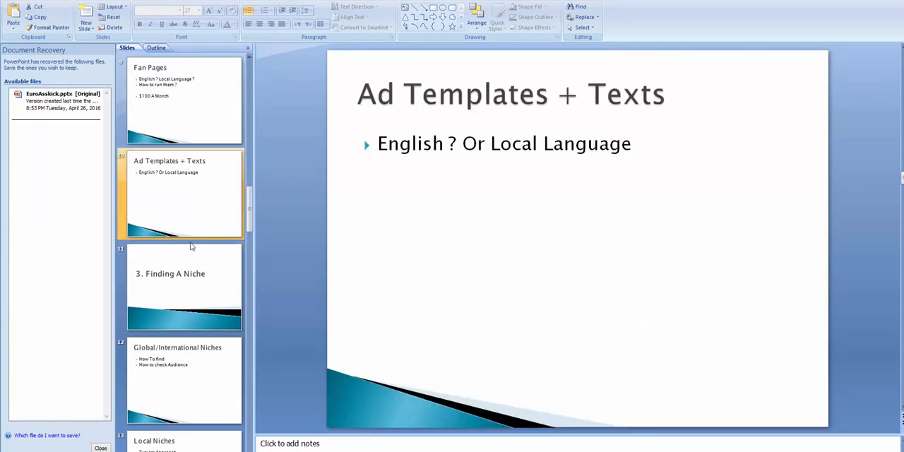
pyautogui.click(184, 285)
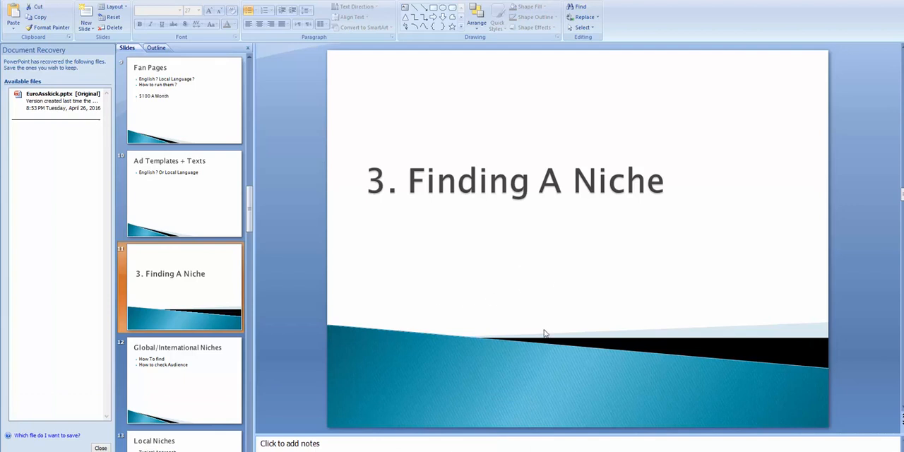
pyautogui.moveTo(539, 343)
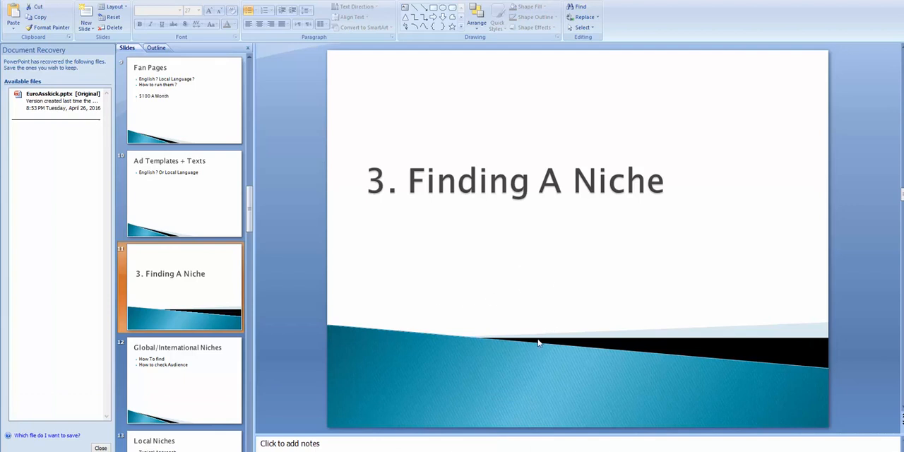